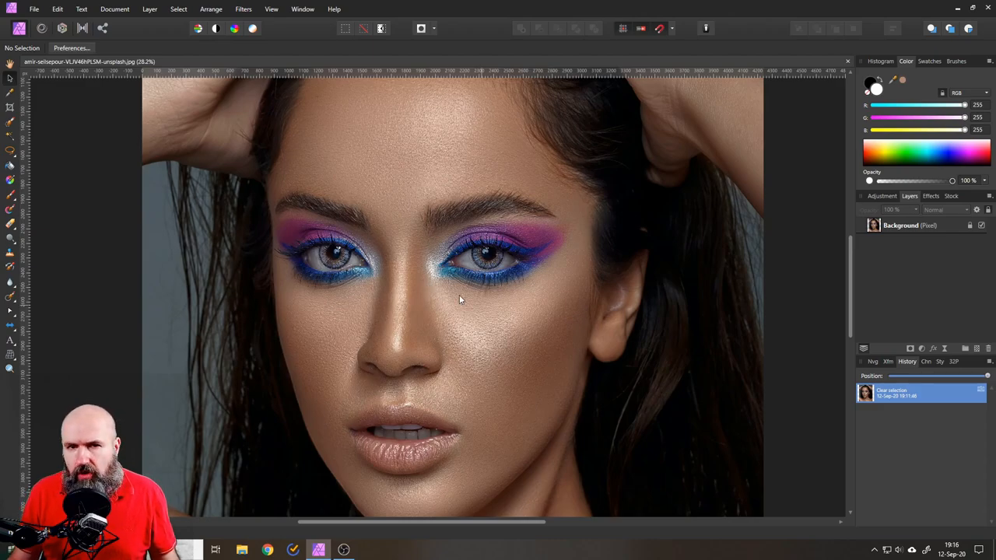
mouse_move(212, 9)
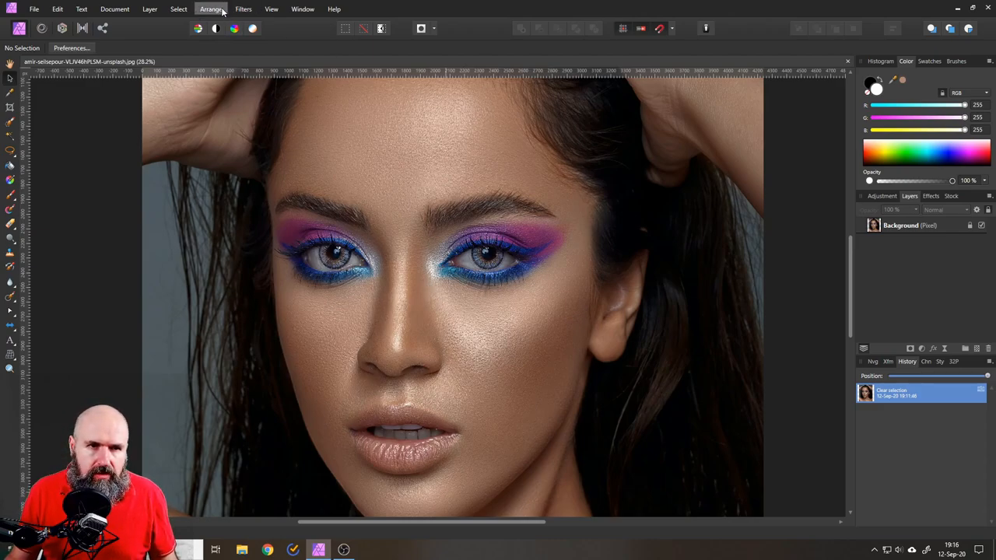
Start Frequency Separation from the Filters menu on the Background layer
left_click(243, 10)
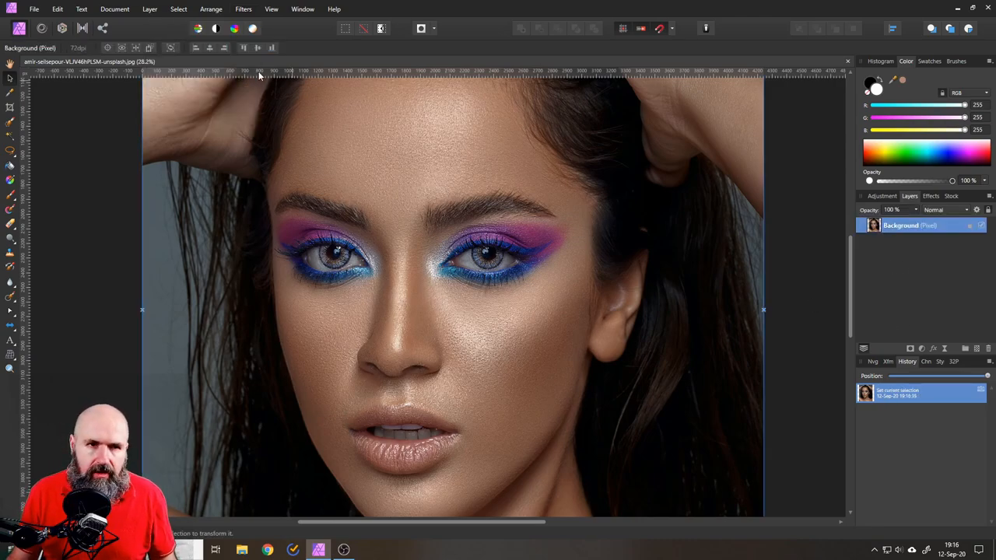
left_click(243, 9)
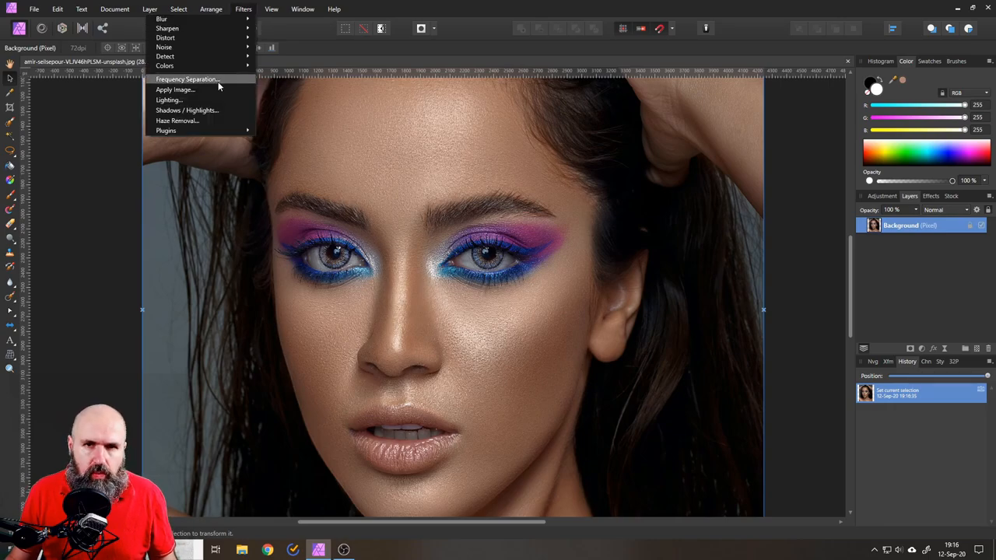
left_click(187, 80)
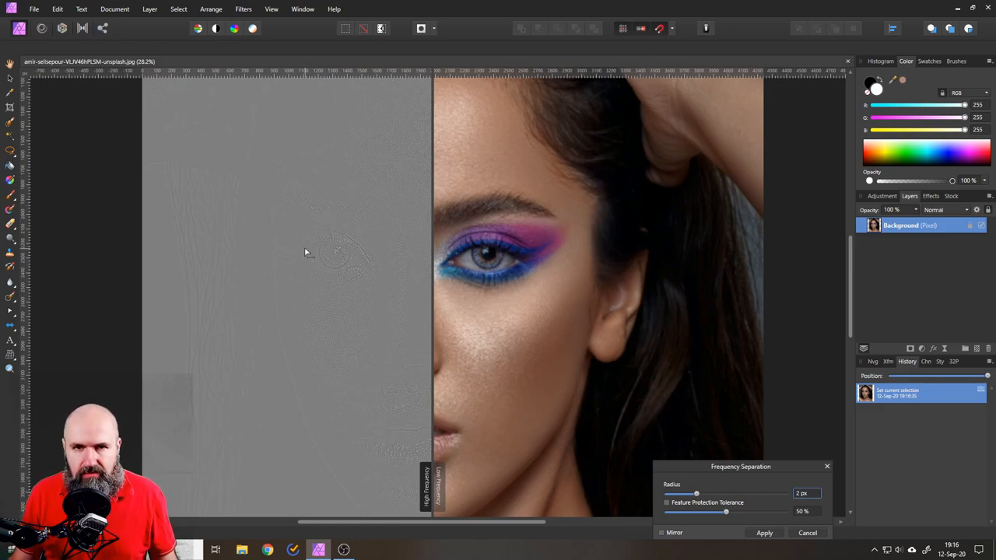
mouse_move(630, 417)
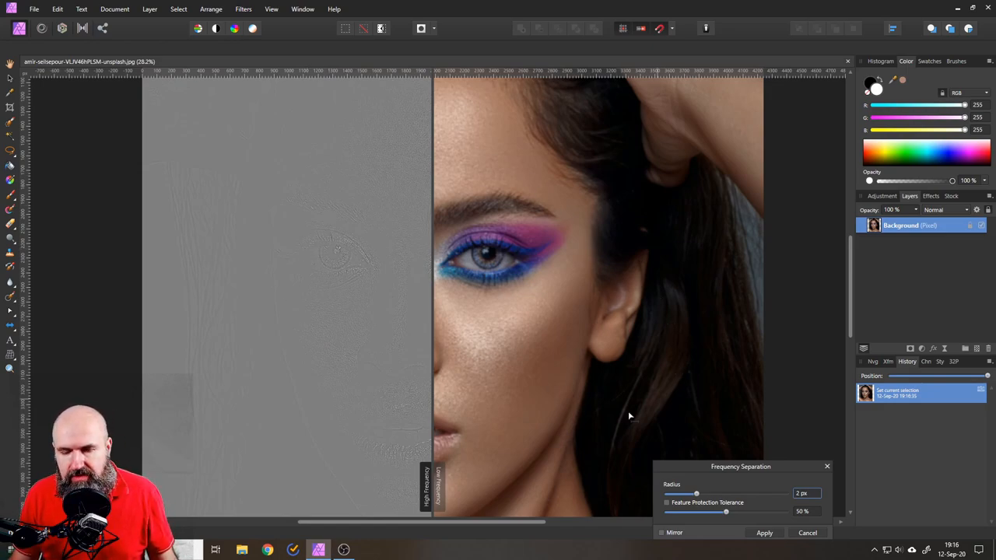
mouse_move(545, 261)
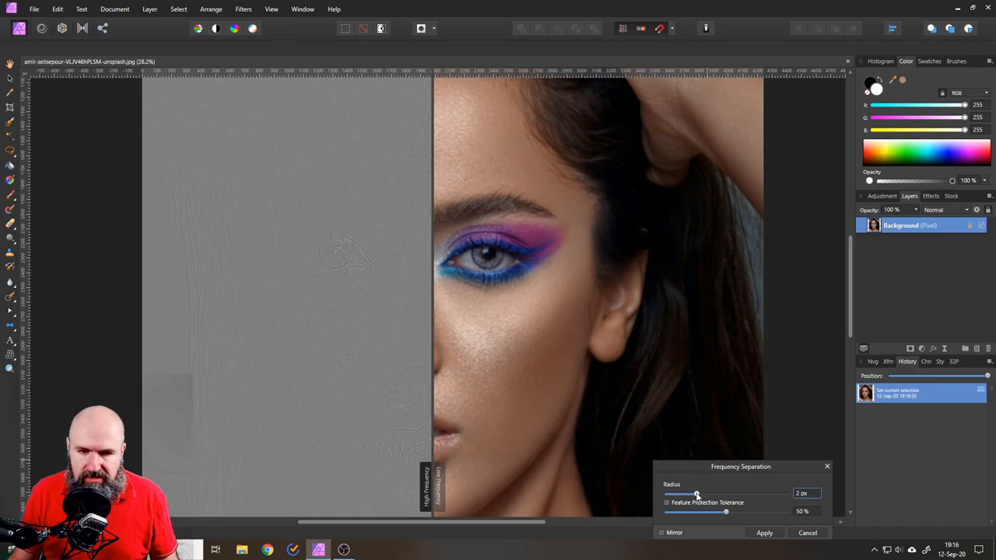
Apply frequency separation with a radius of about 4.4 px
left_click_drag(697, 493, 704, 493)
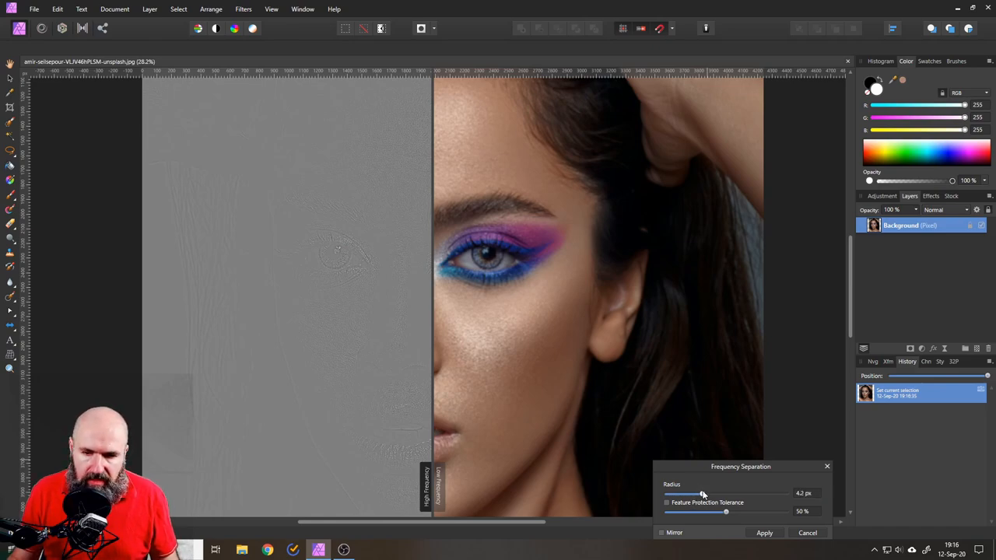
left_click_drag(704, 494, 704, 493)
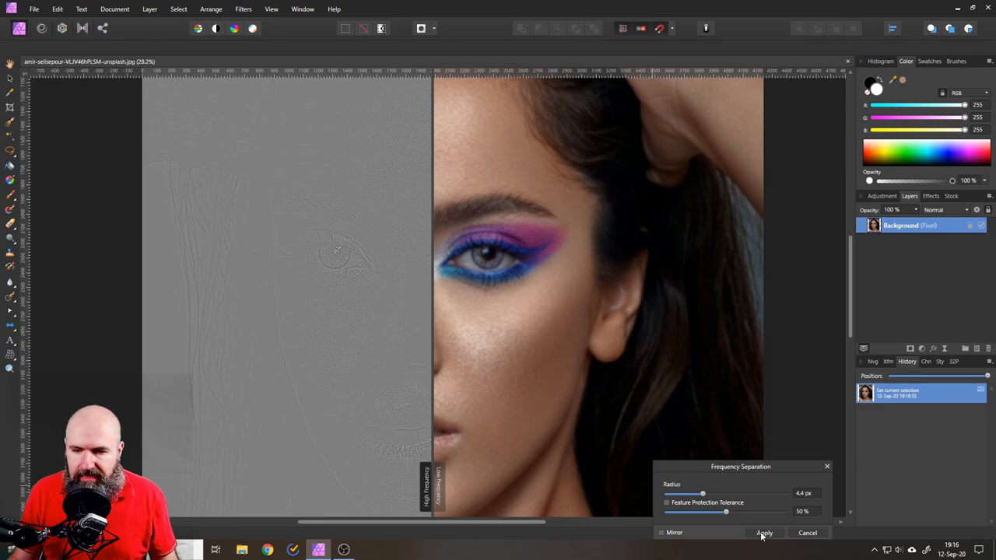
left_click(764, 533)
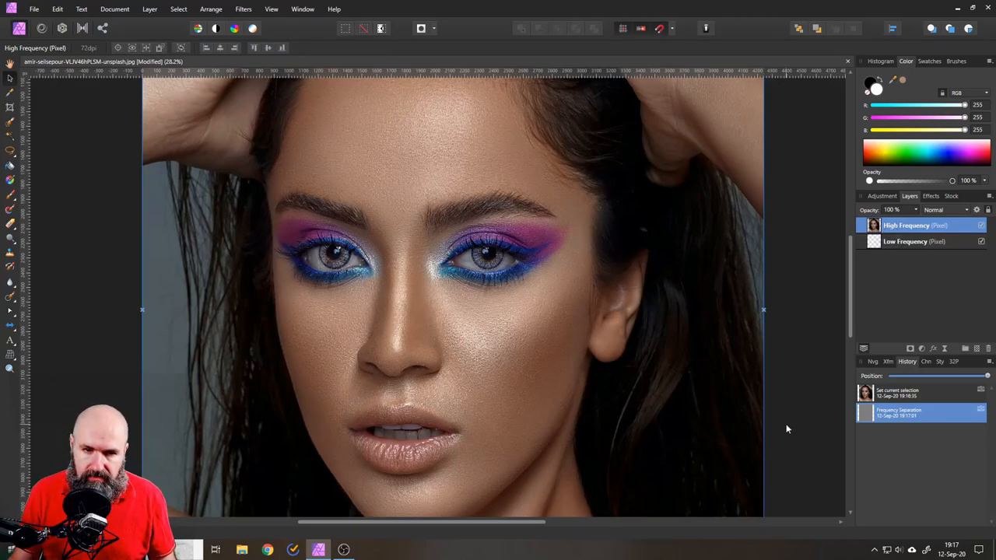
Add an empty pixel layer above the Low Frequency layer
left_click(906, 241)
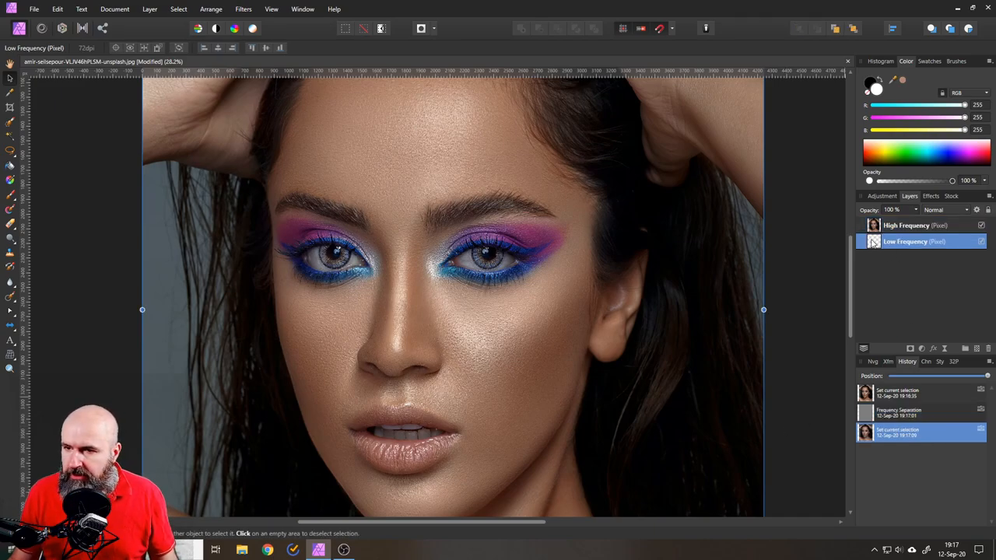
mouse_move(977, 349)
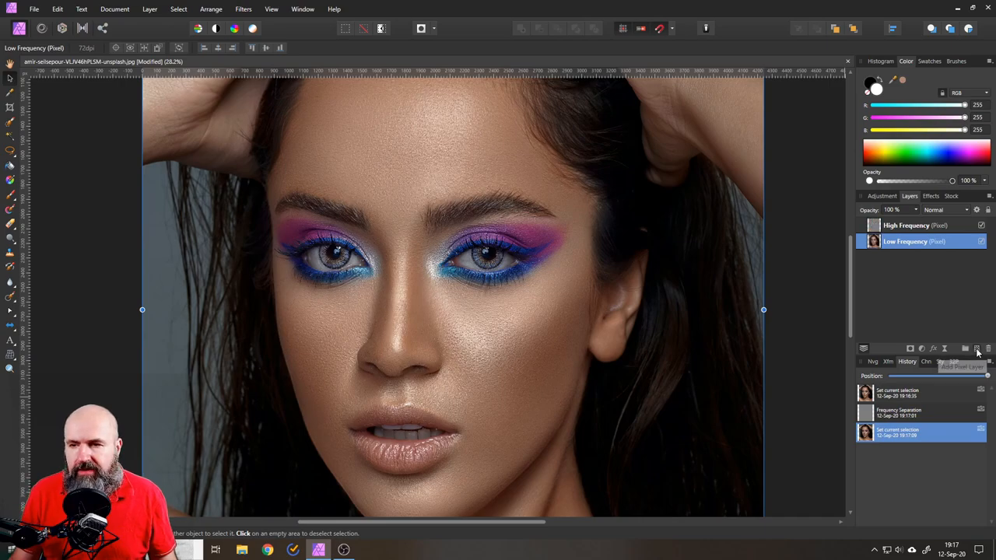
left_click(978, 349)
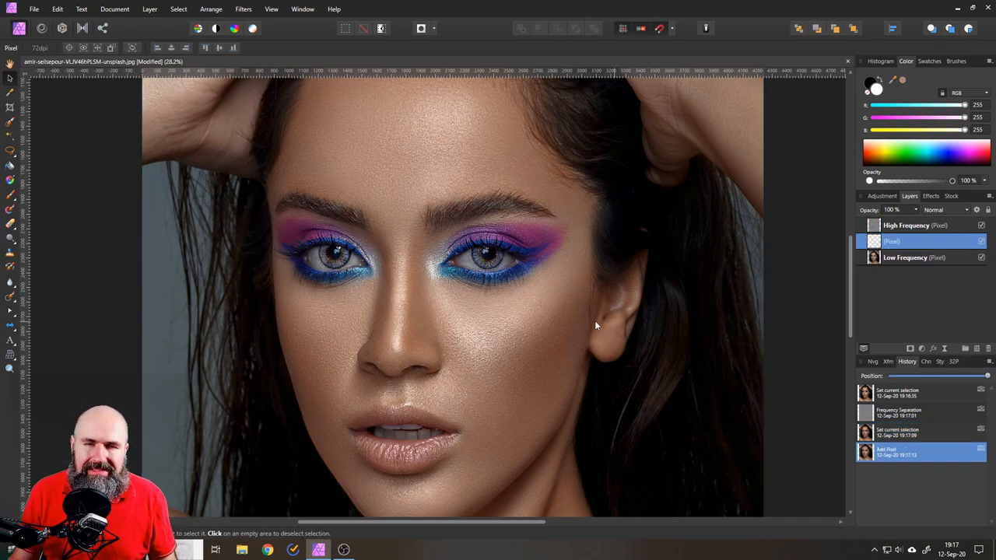
mouse_move(541, 327)
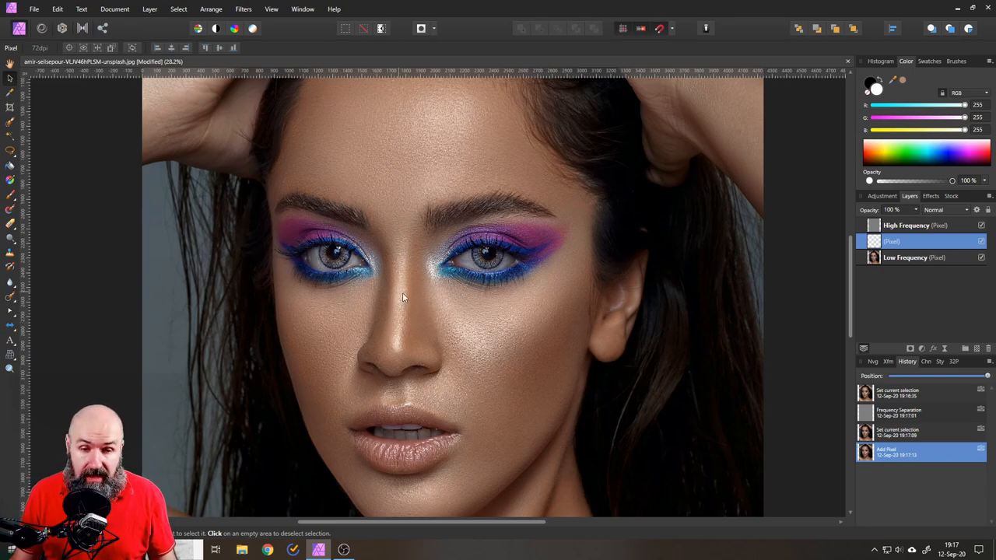
mouse_move(403, 318)
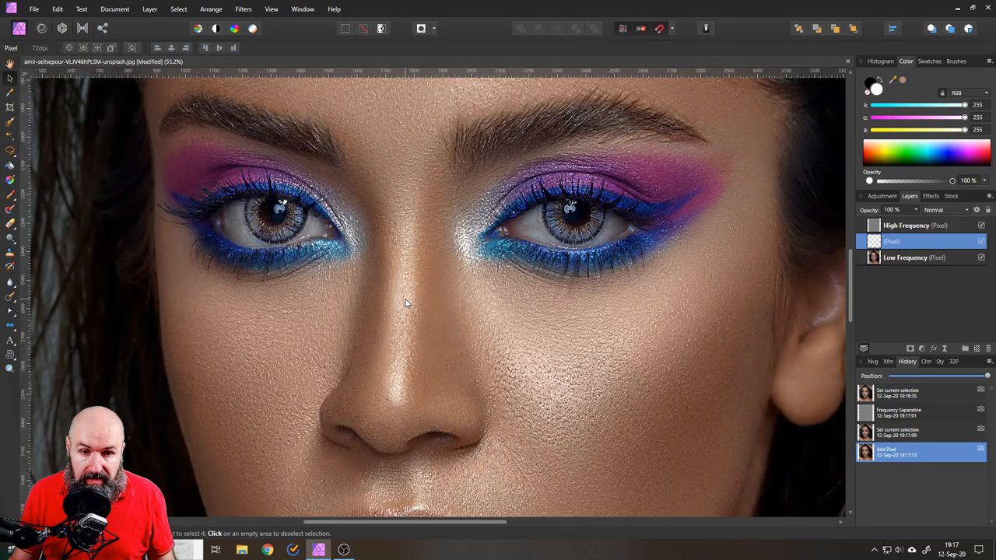
mouse_move(399, 302)
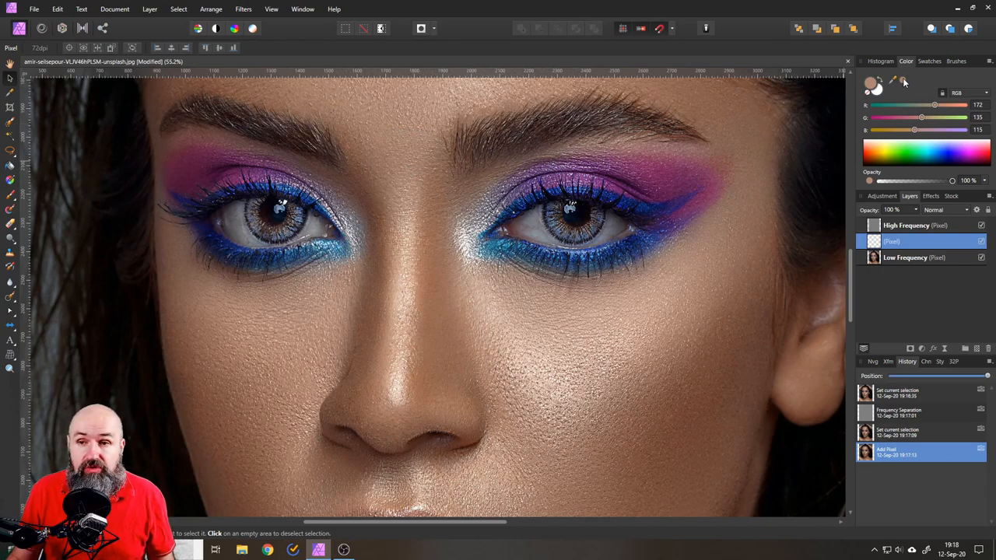
Ready the Paint Brush with a skin-tone colour, a soft brush and 20% opacity
left_click(869, 86)
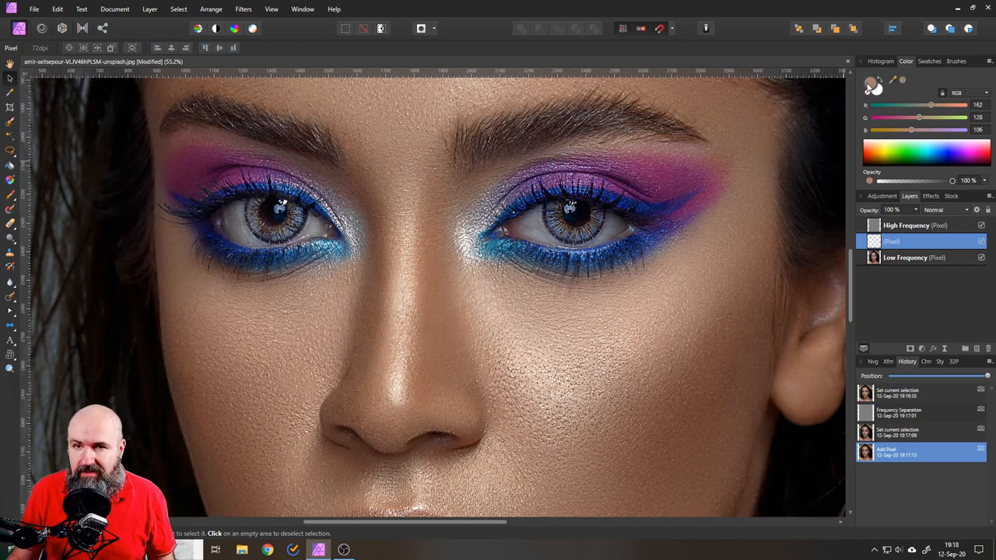
mouse_move(538, 240)
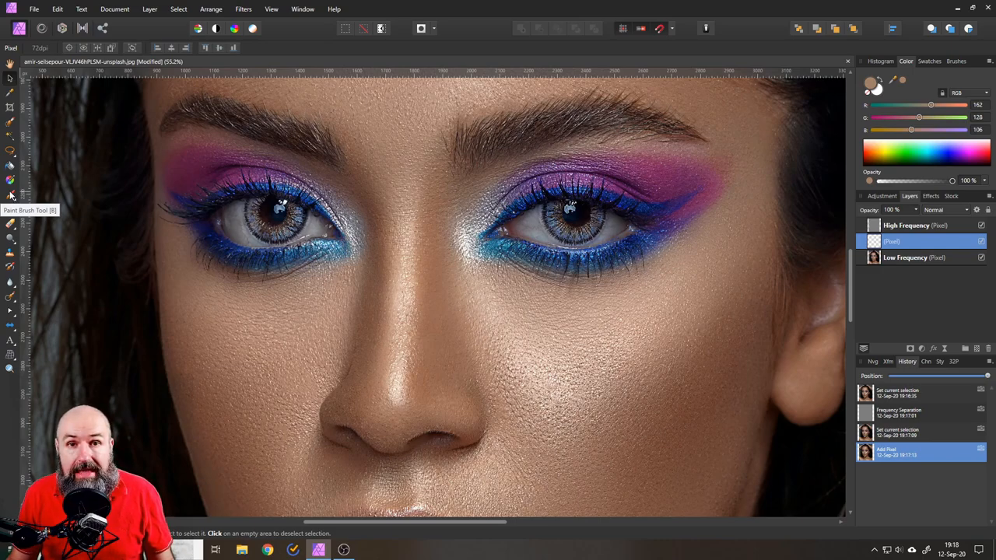
left_click(11, 196)
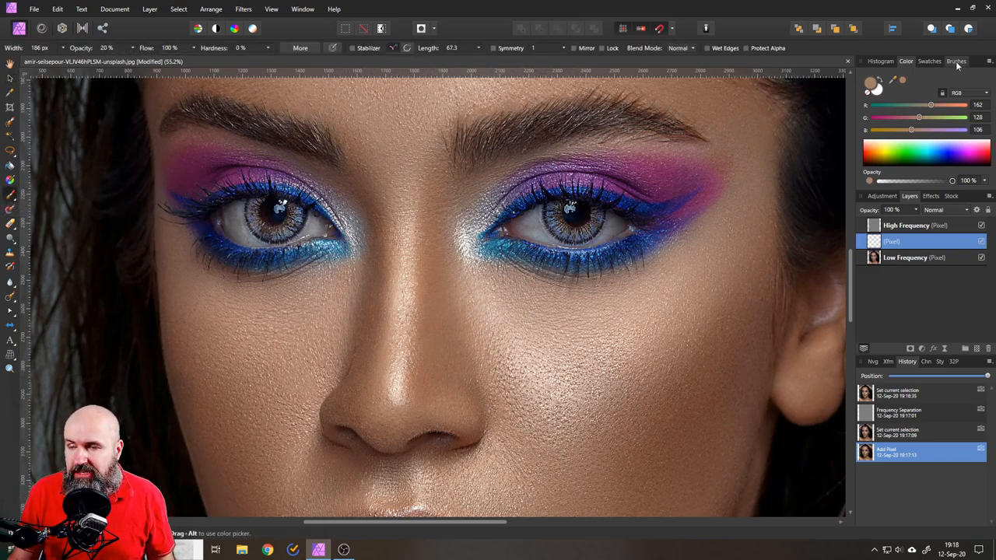
left_click(956, 60)
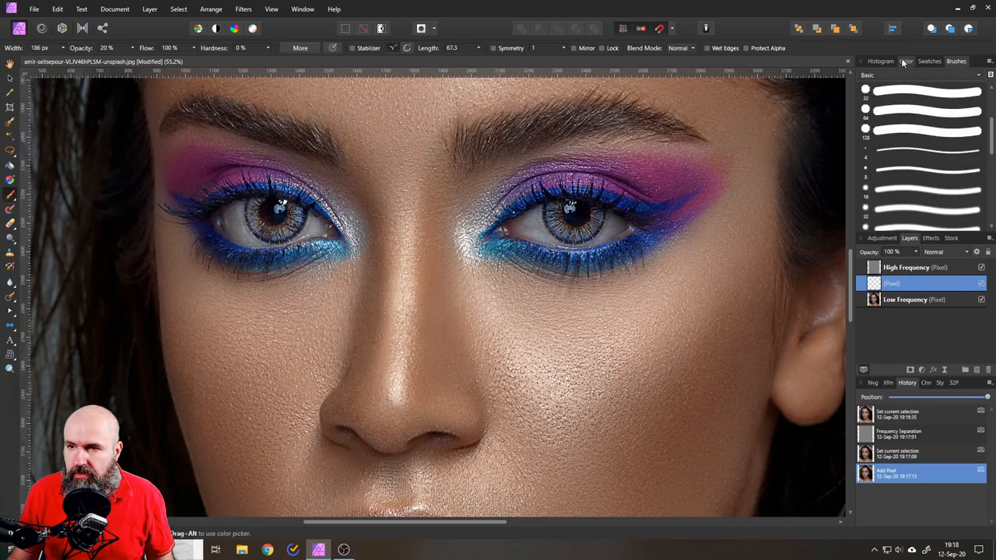
left_click(906, 61)
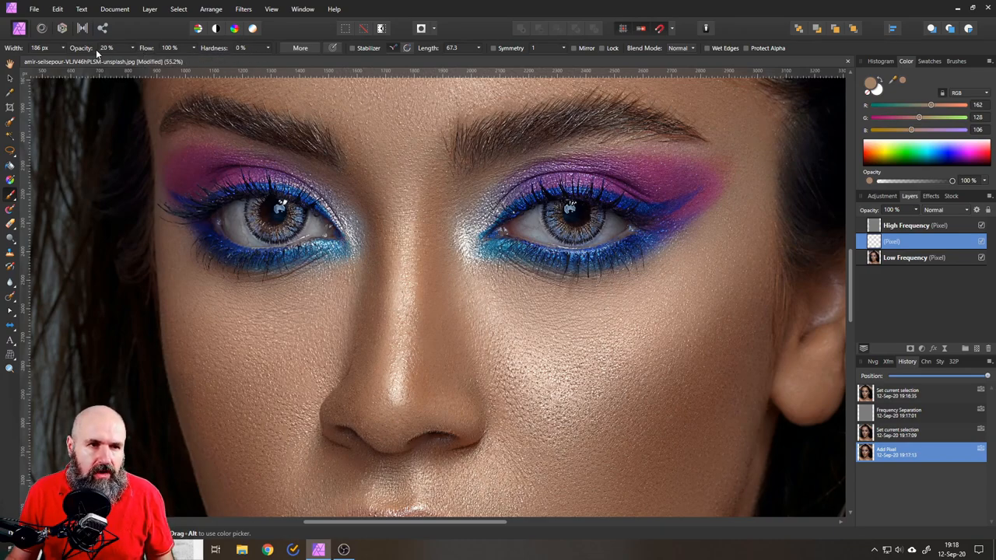
mouse_move(106, 47)
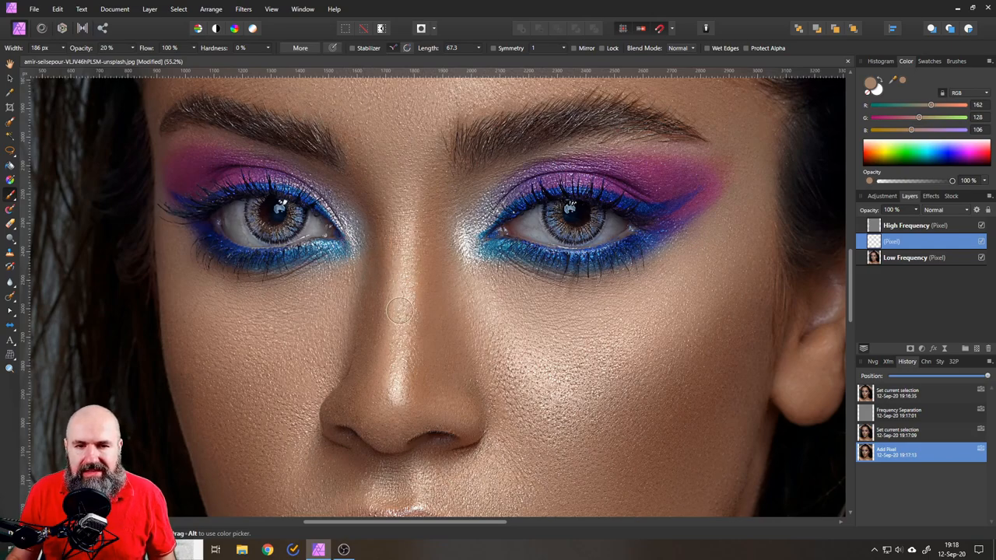
mouse_move(396, 392)
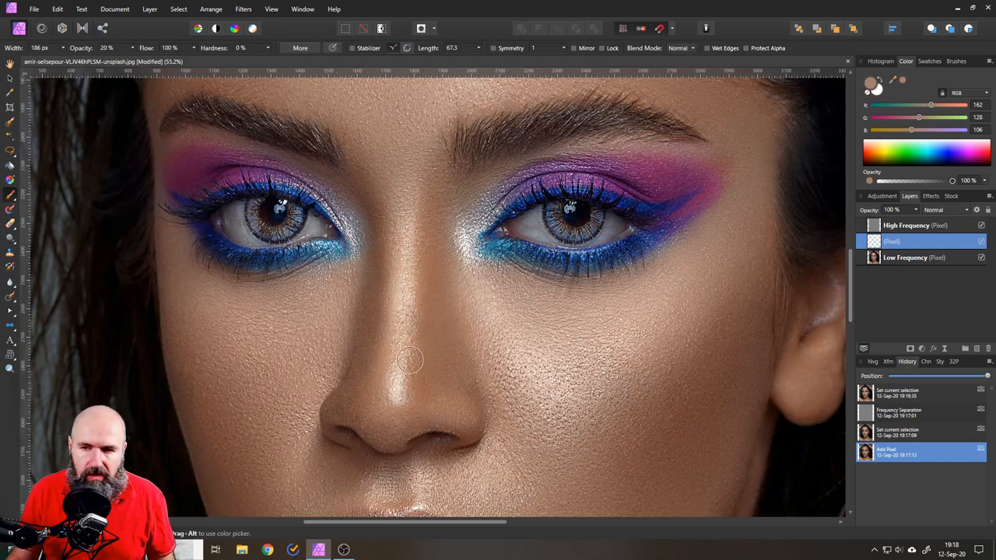
mouse_move(405, 212)
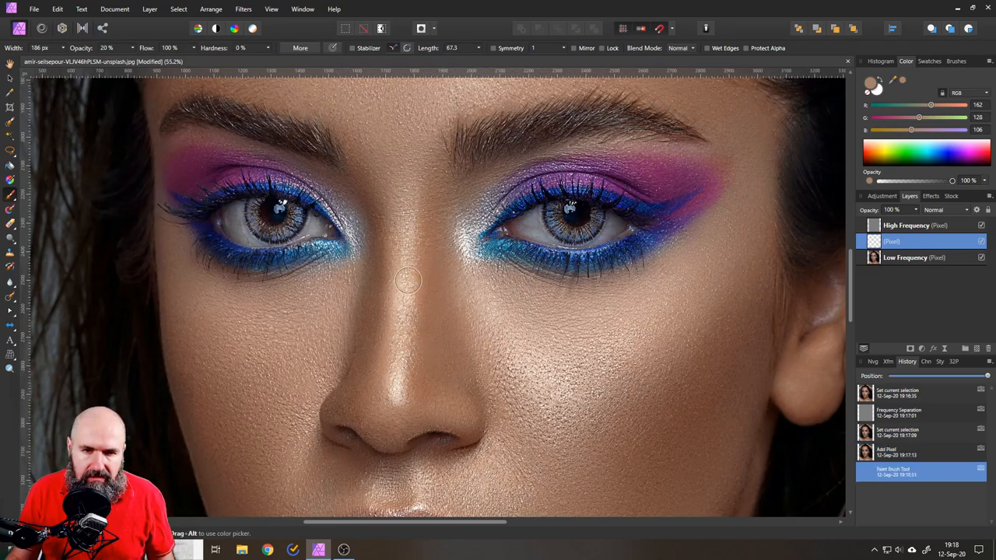
Brush soft skin-tone strokes along the shiny nose bridge on the Pixel layer
left_click_drag(408, 280, 397, 343)
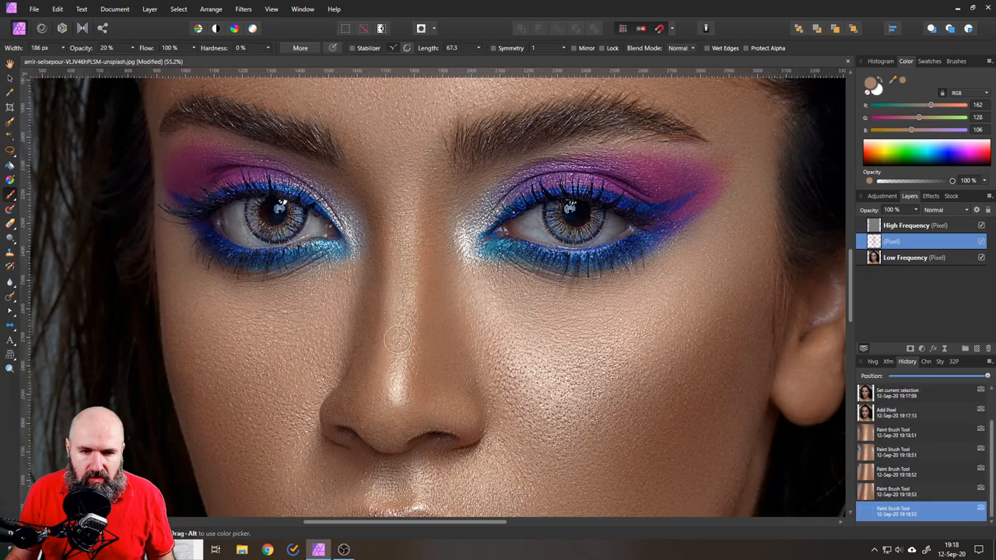
left_click_drag(397, 340, 401, 314)
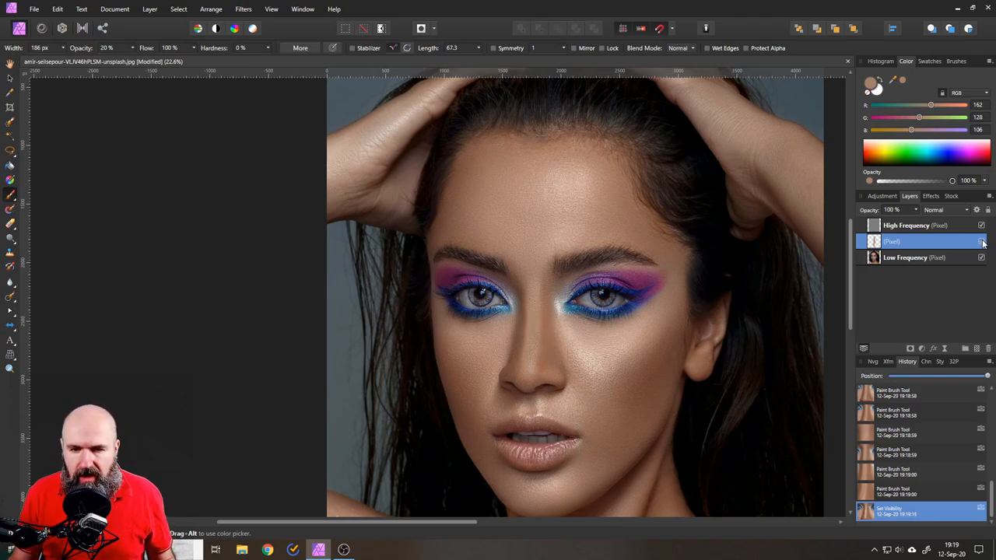
mouse_move(537, 361)
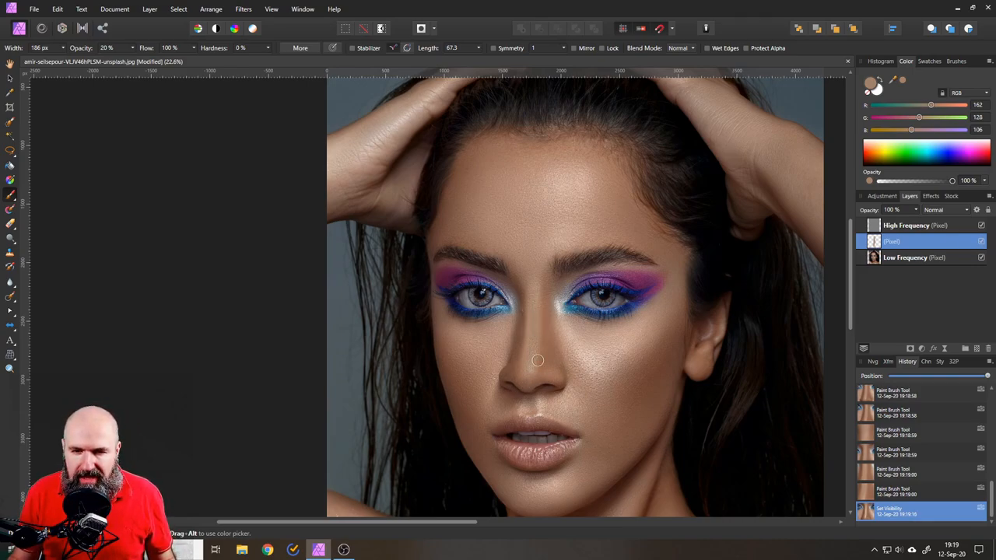
mouse_move(539, 302)
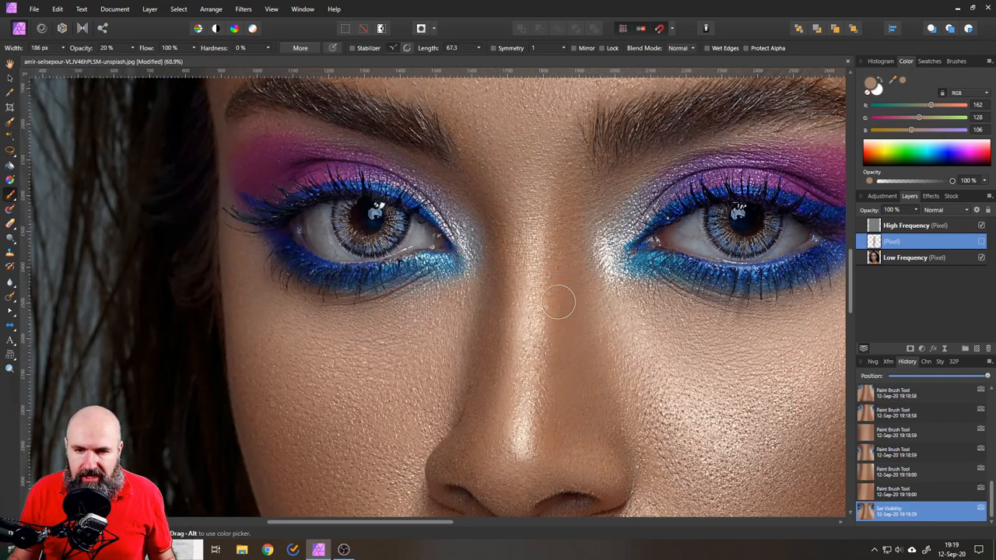
mouse_move(815, 336)
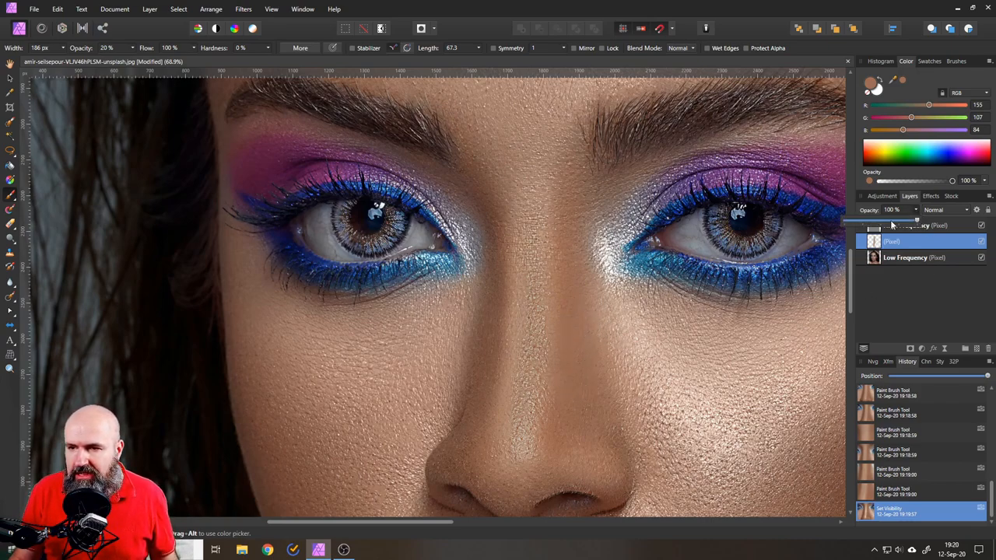
Lower the nose retouch layer's opacity so its paint blends more subtly
left_click_drag(934, 221, 880, 221)
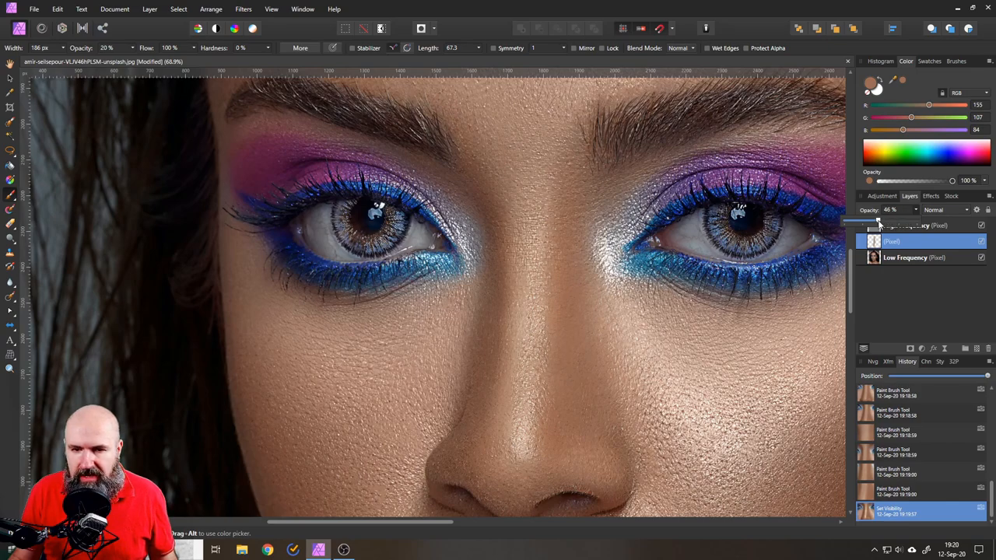
left_click_drag(878, 221, 884, 221)
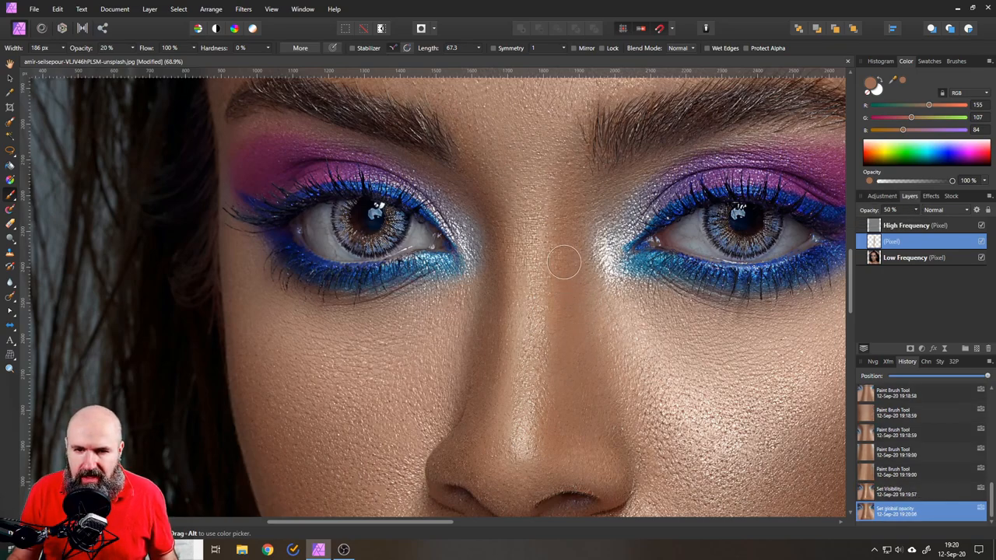
mouse_move(557, 405)
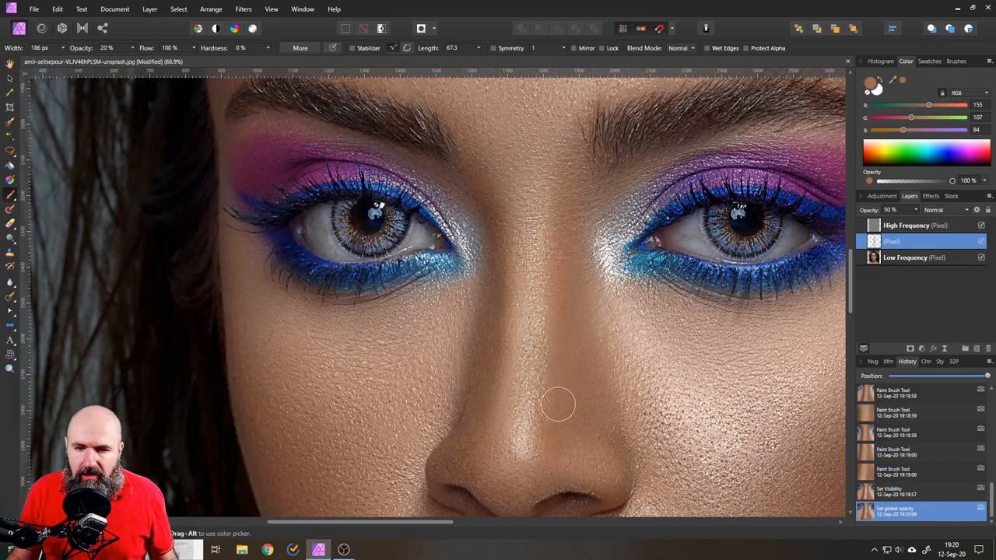
mouse_move(573, 345)
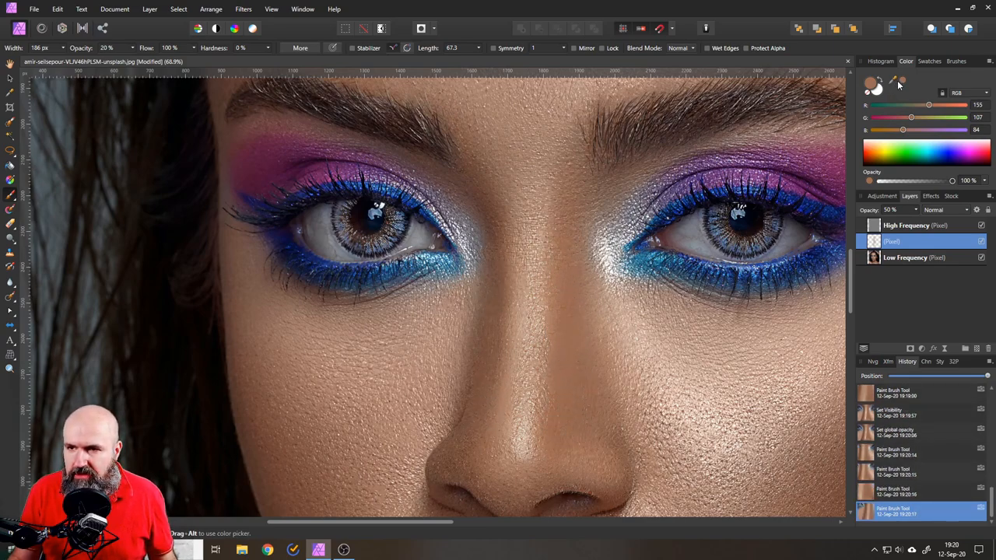
mouse_move(492, 331)
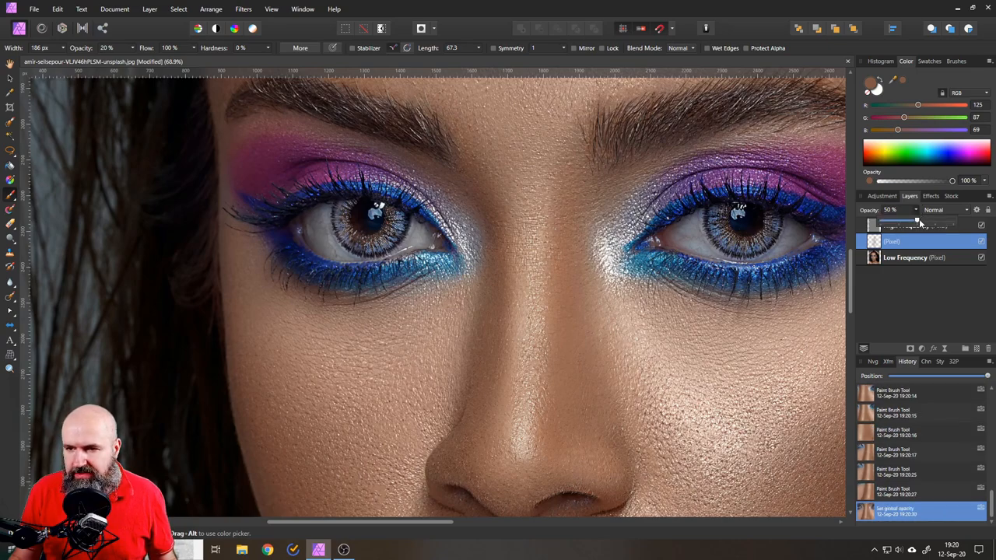
Restore the retouch layer to 100% opacity and toggle it to compare before and after
left_click_drag(903, 221, 953, 221)
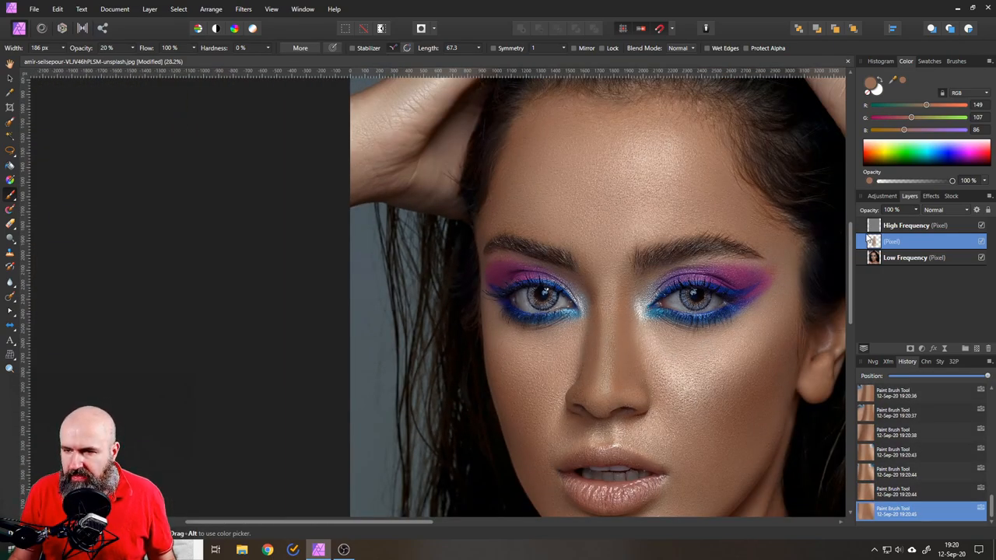
left_click(981, 242)
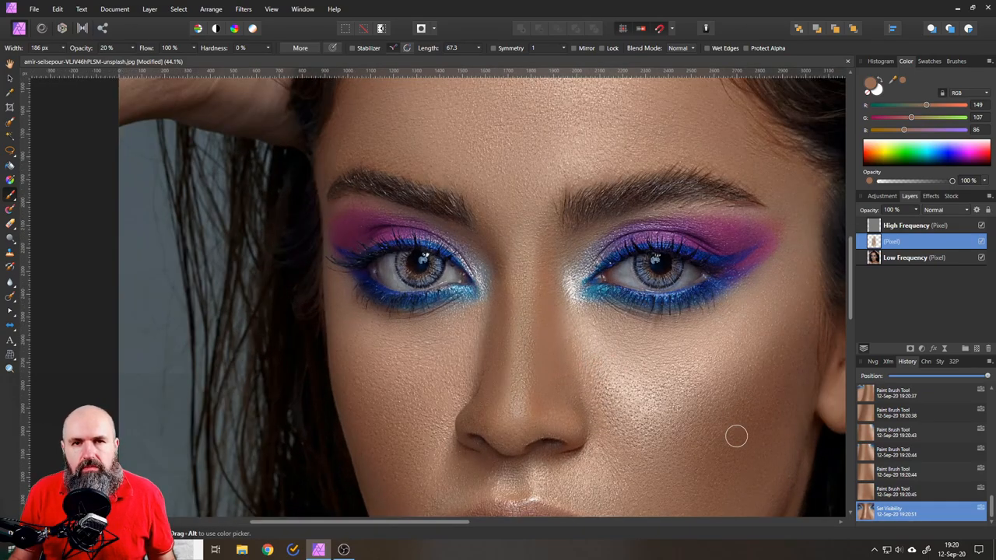
mouse_move(755, 437)
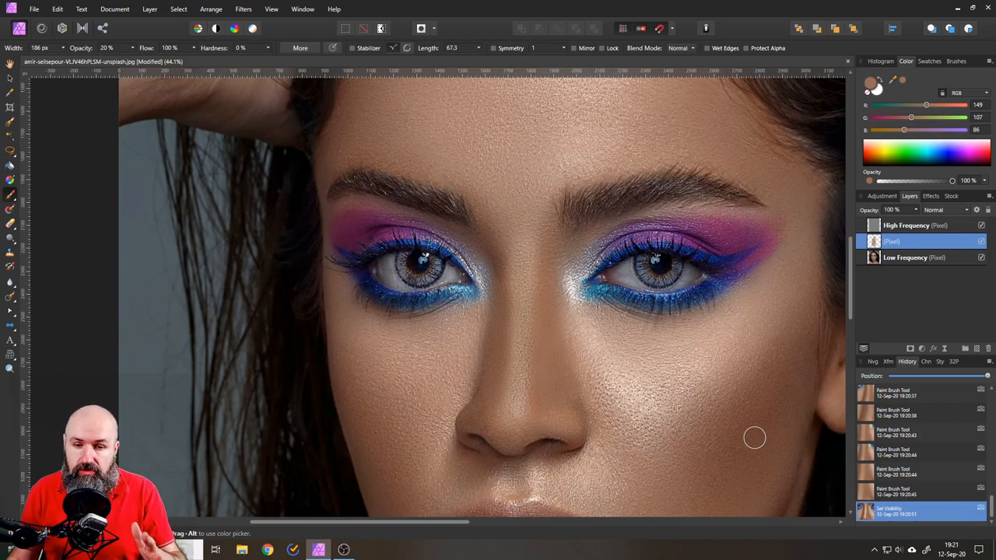
mouse_move(944, 326)
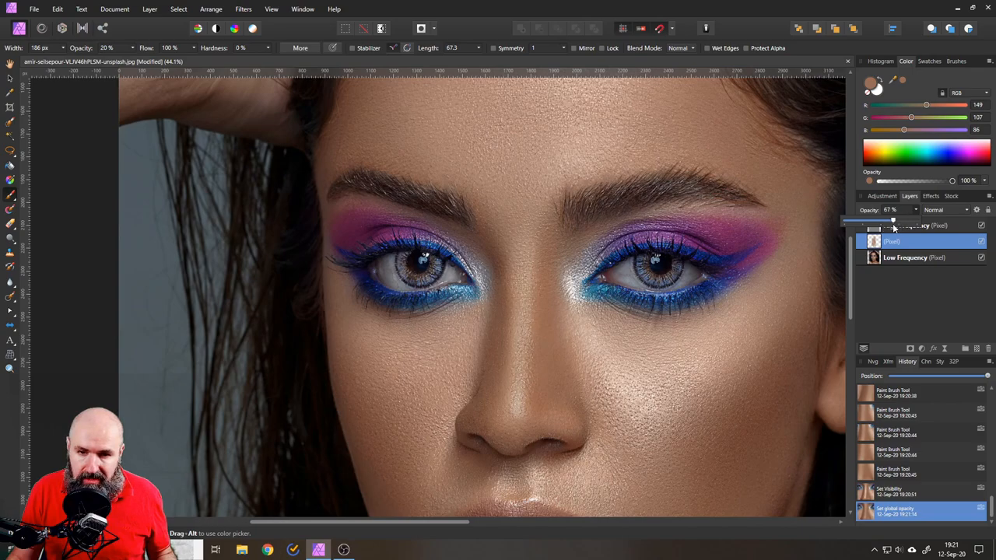
Set the nose retouch layer to about 62% opacity and inspect the skin texture
left_click_drag(894, 221, 887, 221)
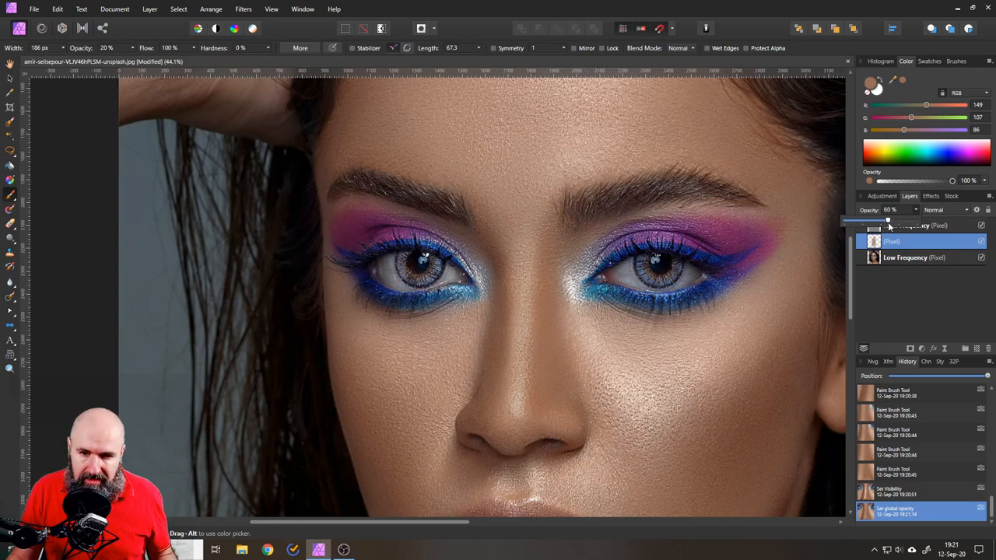
left_click_drag(887, 221, 891, 221)
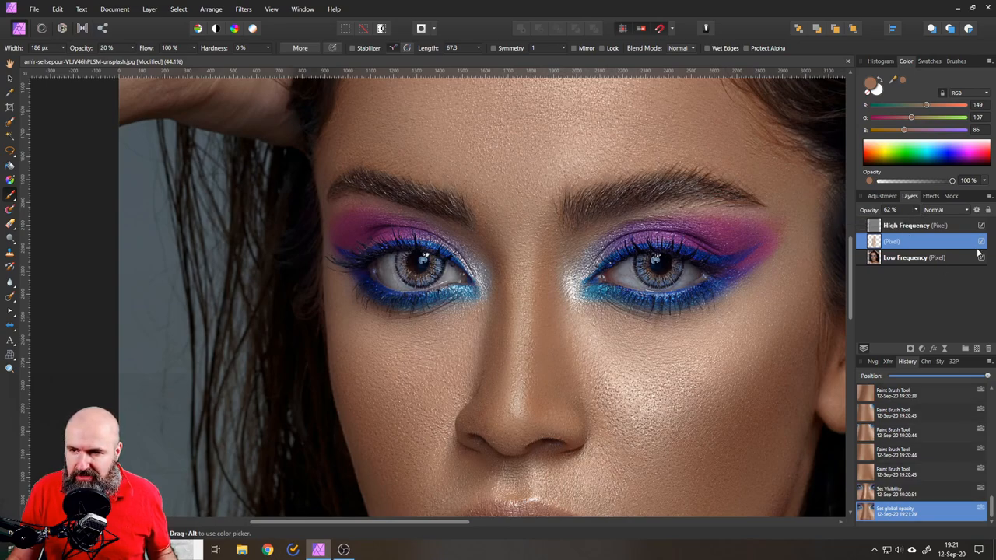
left_click(981, 241)
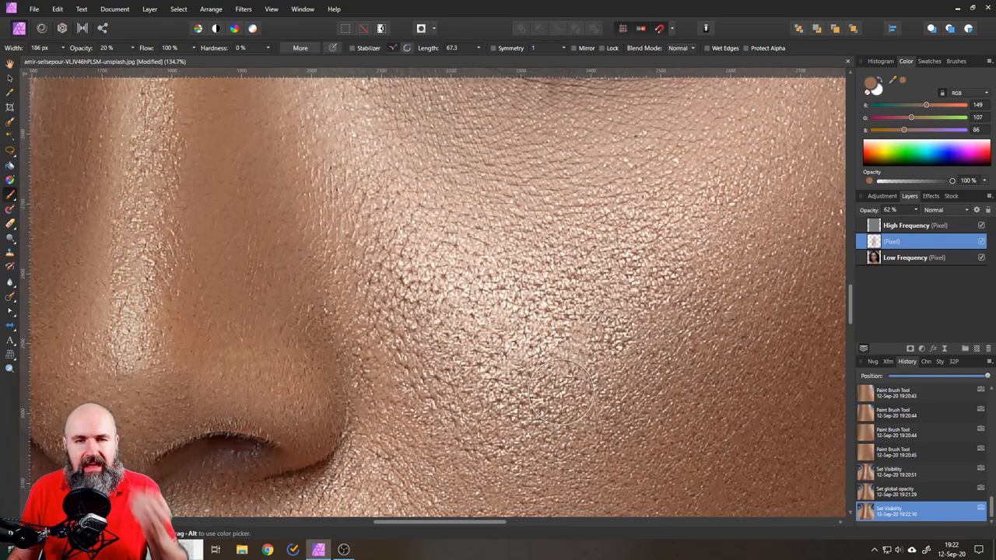
mouse_move(537, 373)
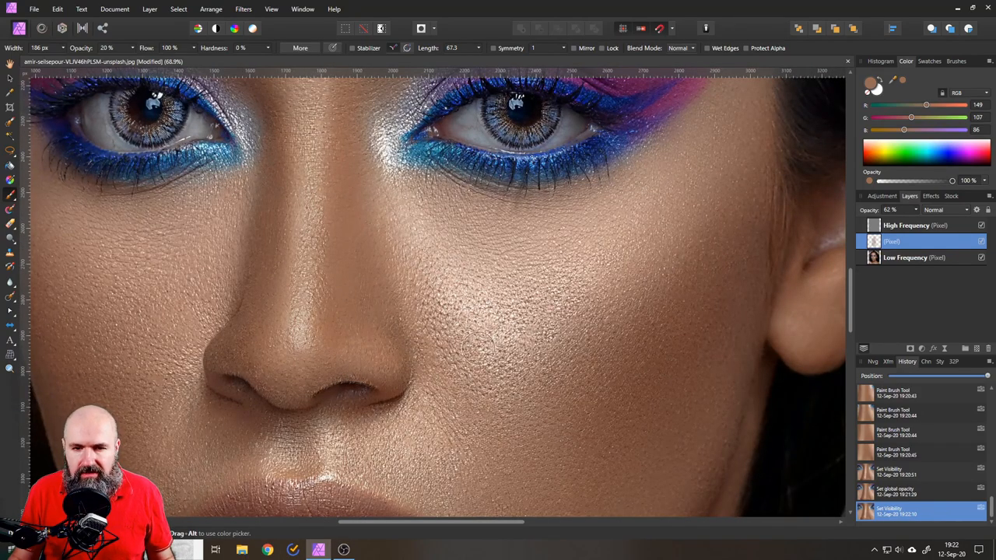
scroll("down", 3)
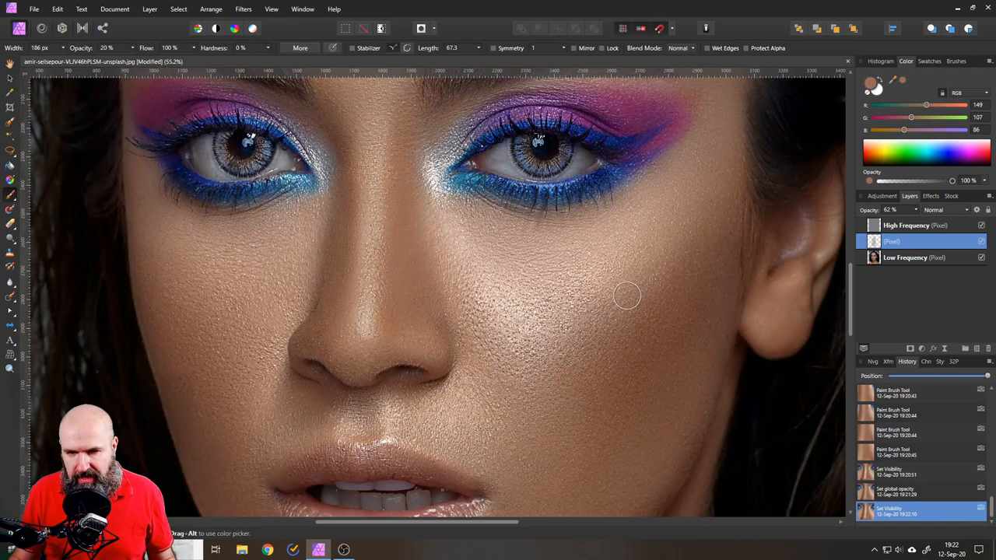
mouse_move(895, 259)
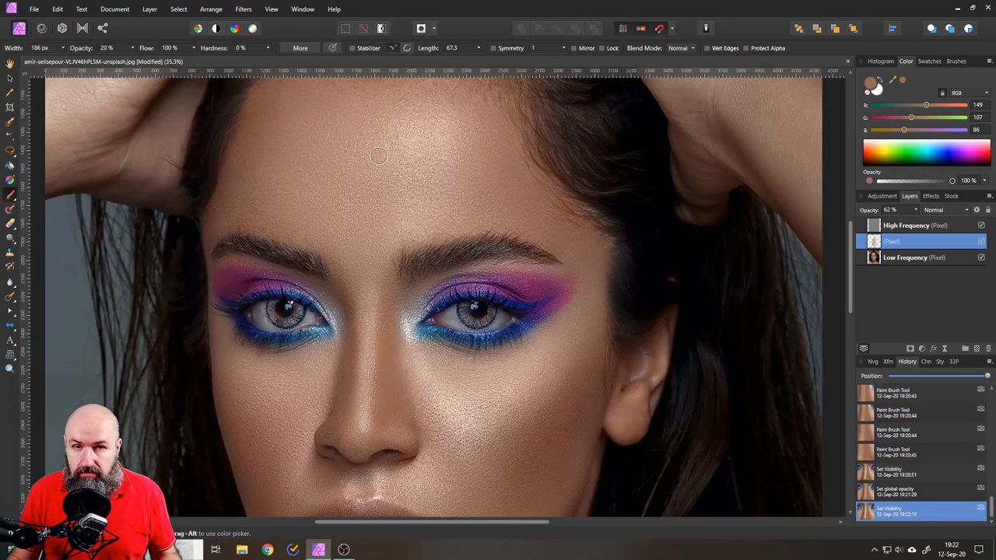
mouse_move(433, 132)
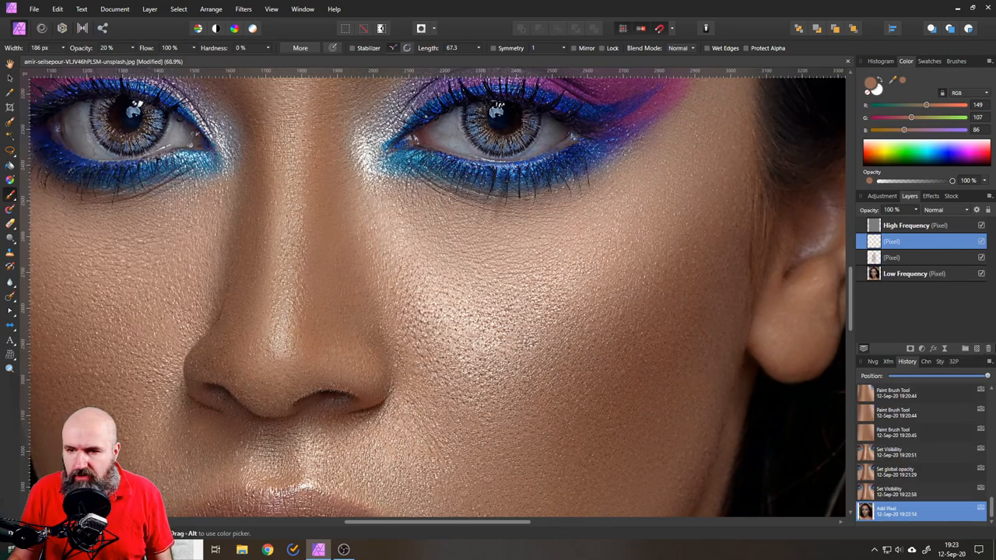
Rename the retouch layers to Nose and Cheek
left_click(919, 258)
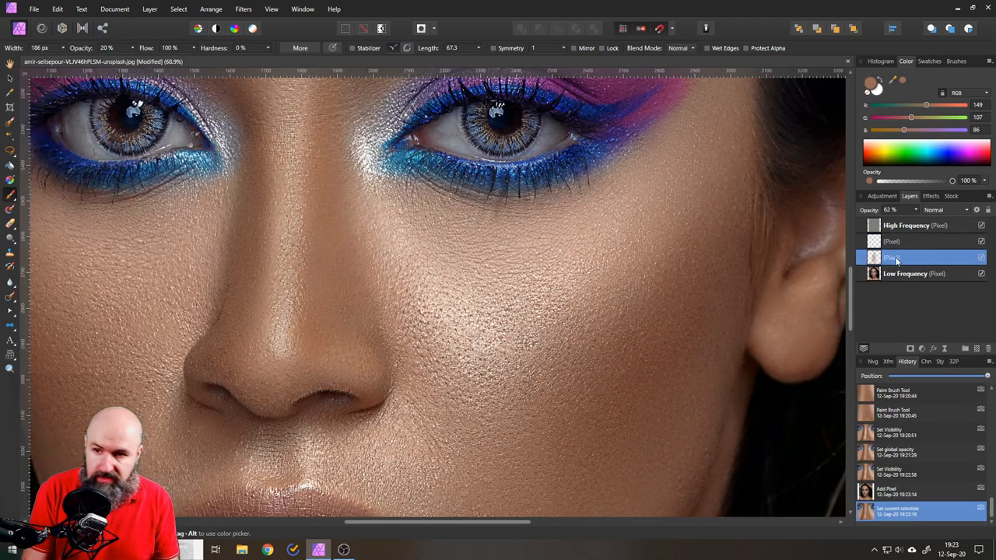
double_click(906, 258)
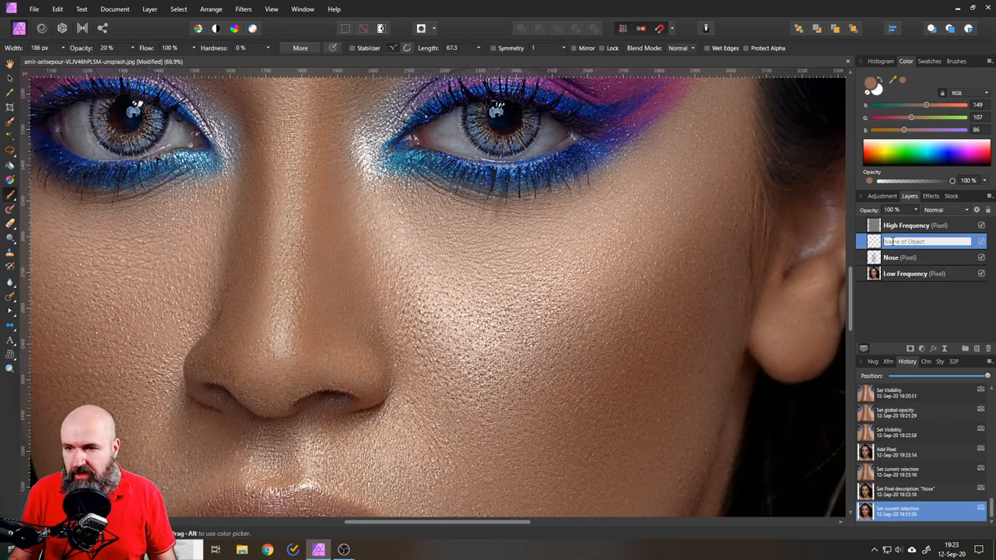
type("4")
type("Cheek")
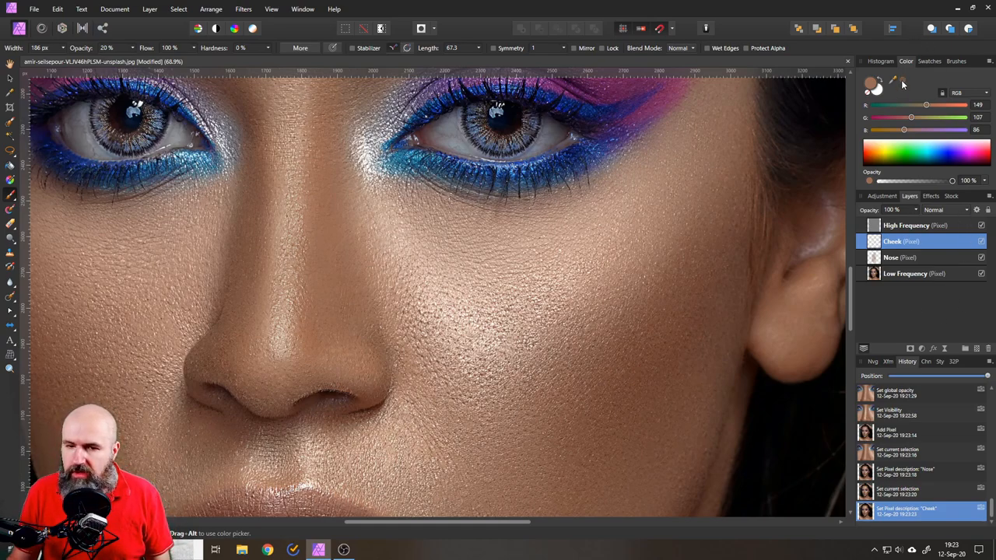
mouse_move(560, 386)
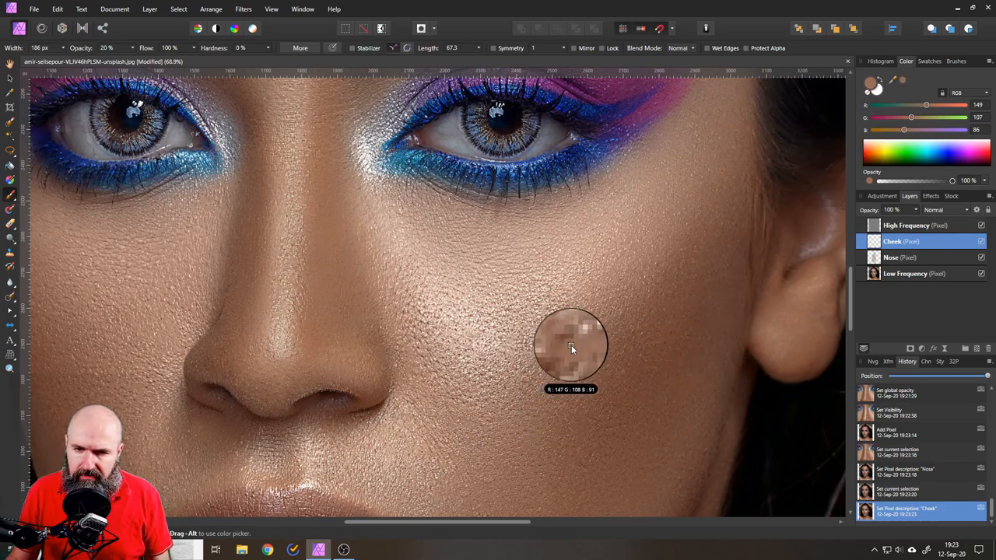
Sample the cheek skin tone for painting, then toggle the Cheek layer to compare
left_click(573, 349)
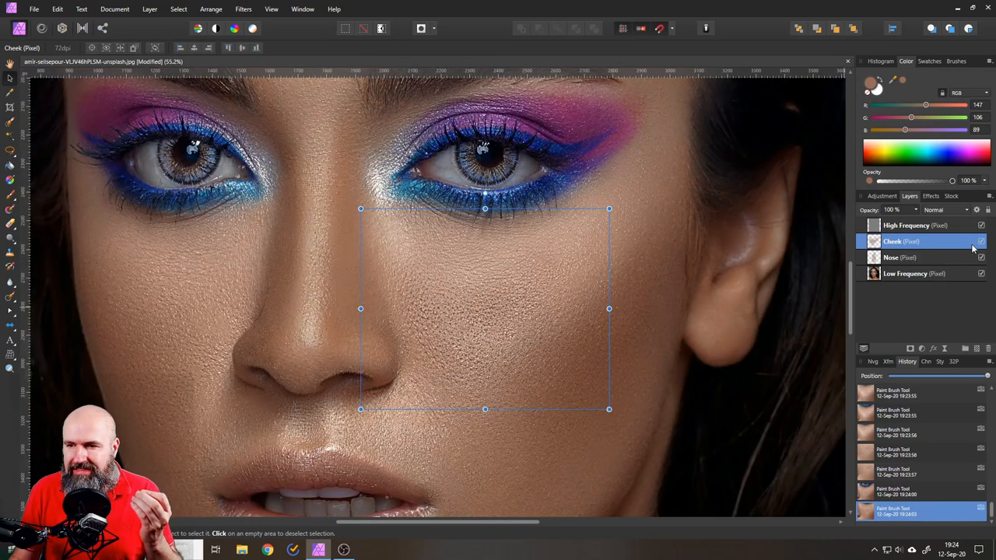
left_click(981, 241)
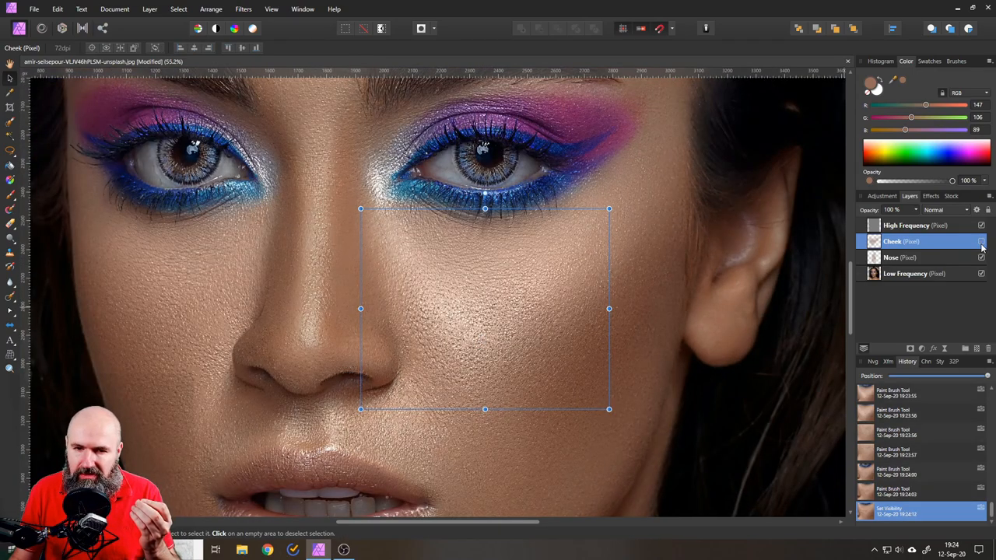
left_click(980, 242)
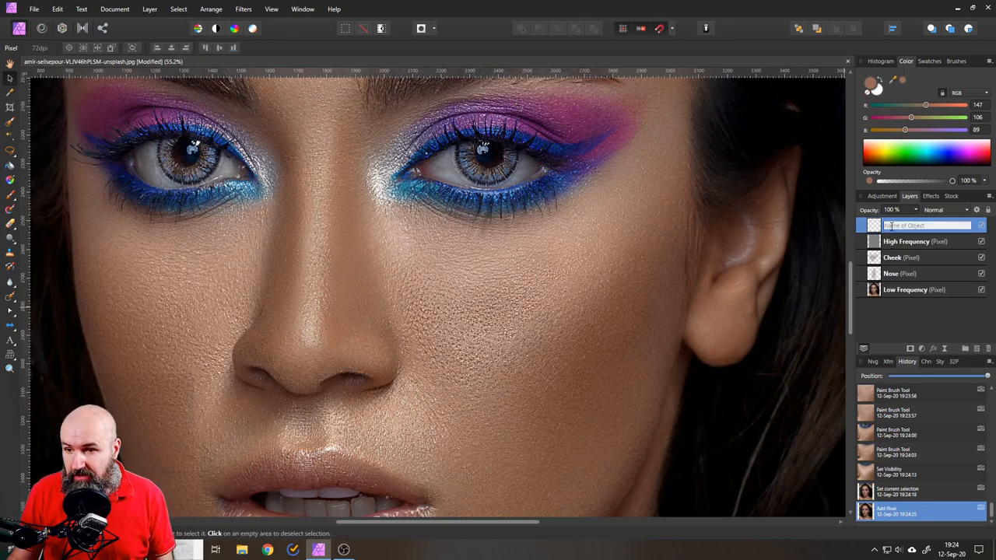
Name the new top layer 'Cheek dark parts' and brush skin tone over the cheek at 12% opacity
type("Ch")
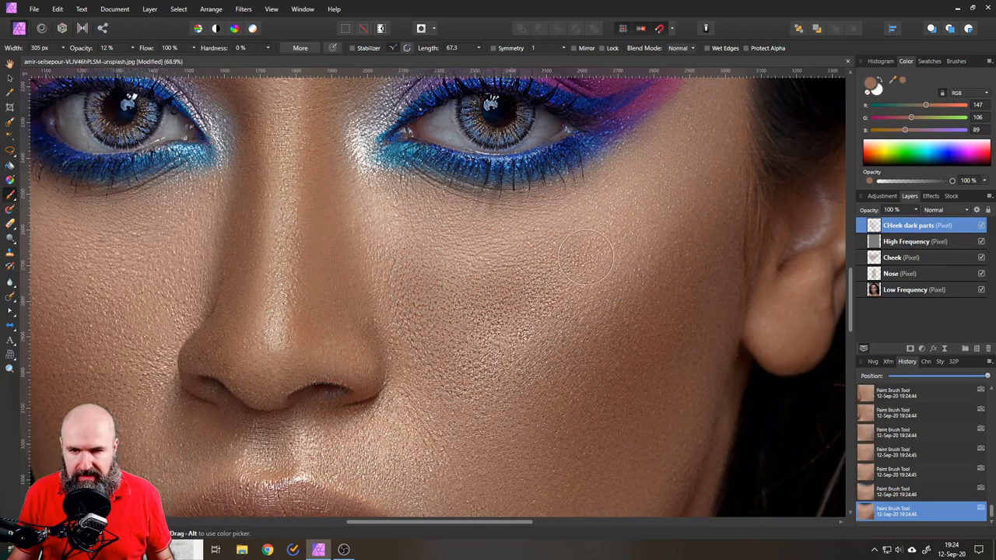
left_click_drag(588, 257, 564, 277)
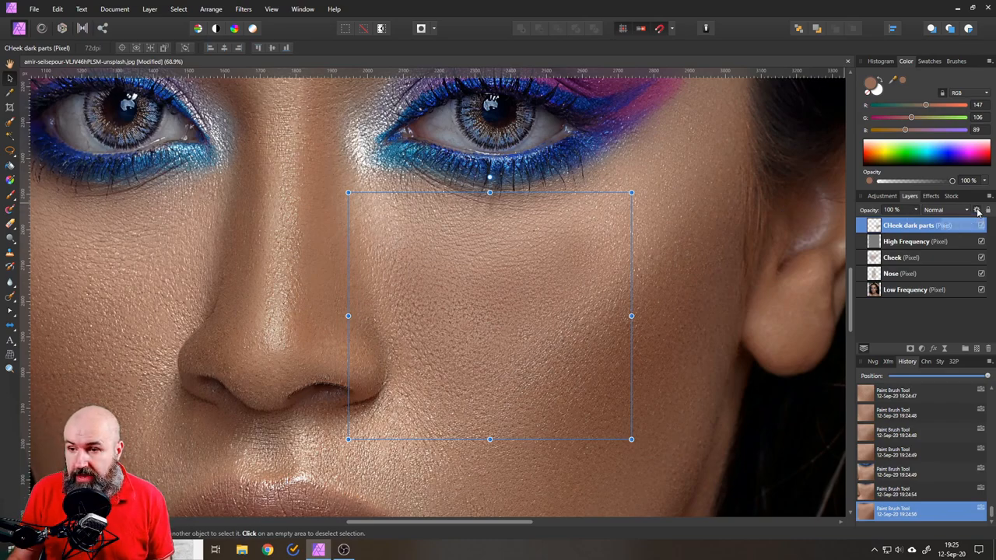
In Blend Options, drop the Source Layer Ranges top-right node so the layer fades out in highlights
left_click(978, 210)
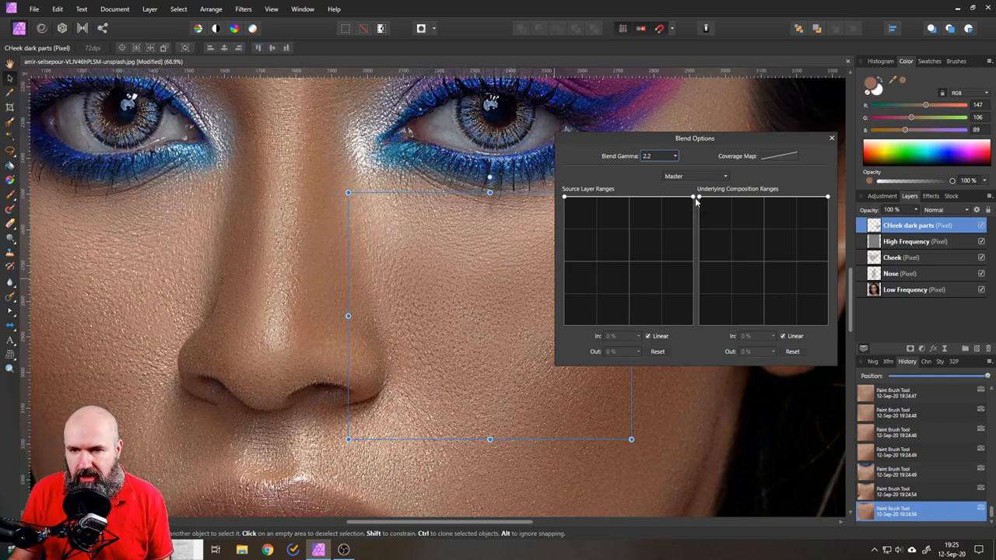
left_click_drag(695, 196, 693, 322)
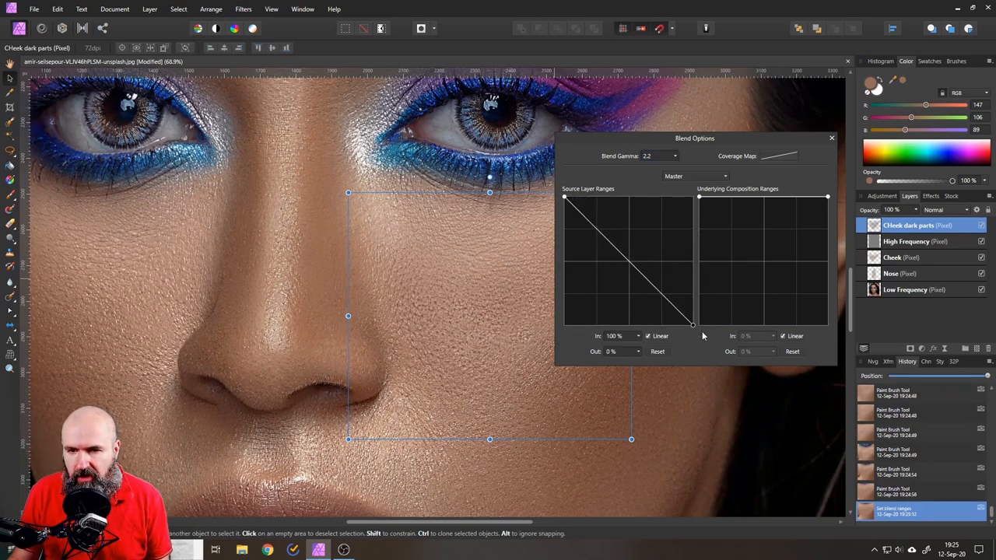
mouse_move(689, 318)
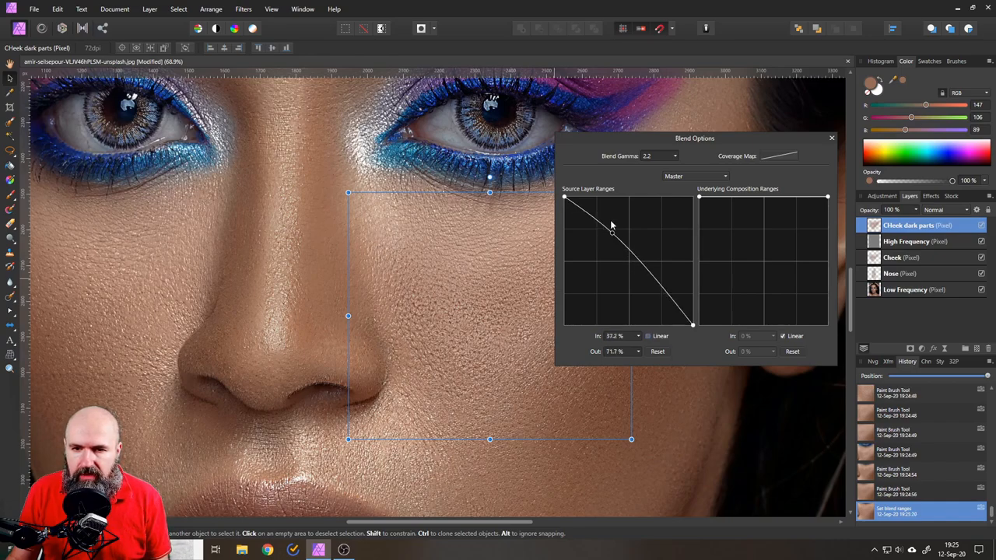
Bend the falloff curve with a midpoint node to keep more midtones, then confirm the blend ranges
left_click_drag(610, 225, 636, 230)
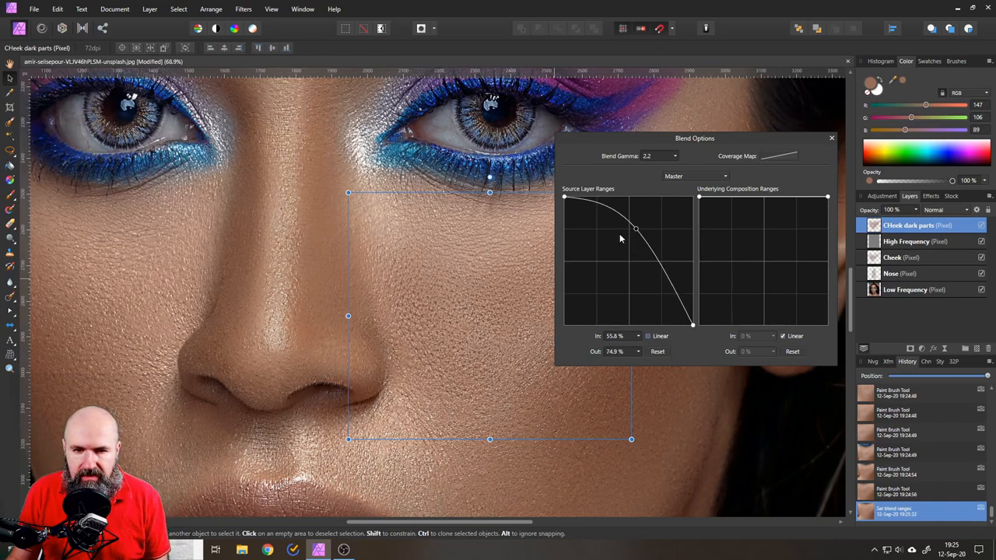
left_click_drag(635, 229, 638, 236)
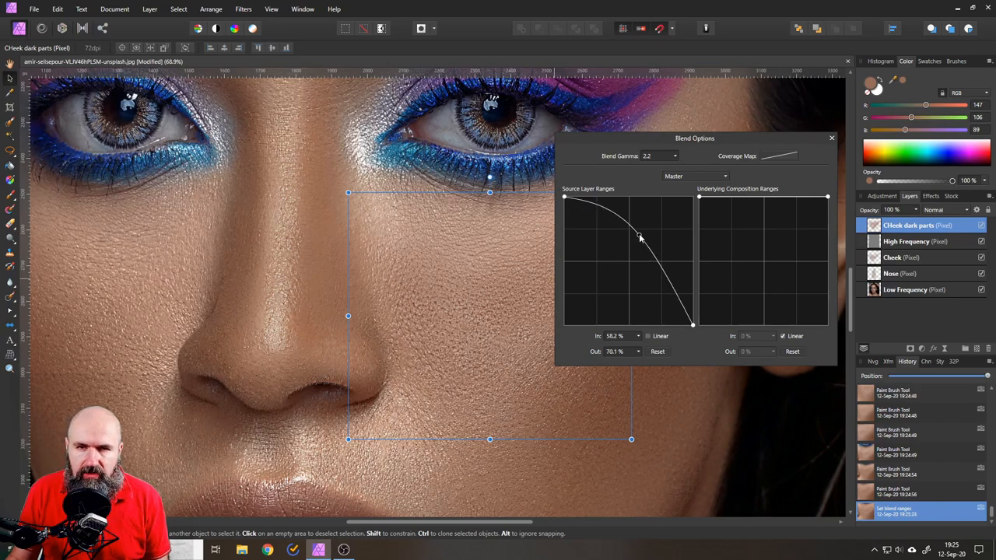
left_click_drag(639, 236, 637, 239)
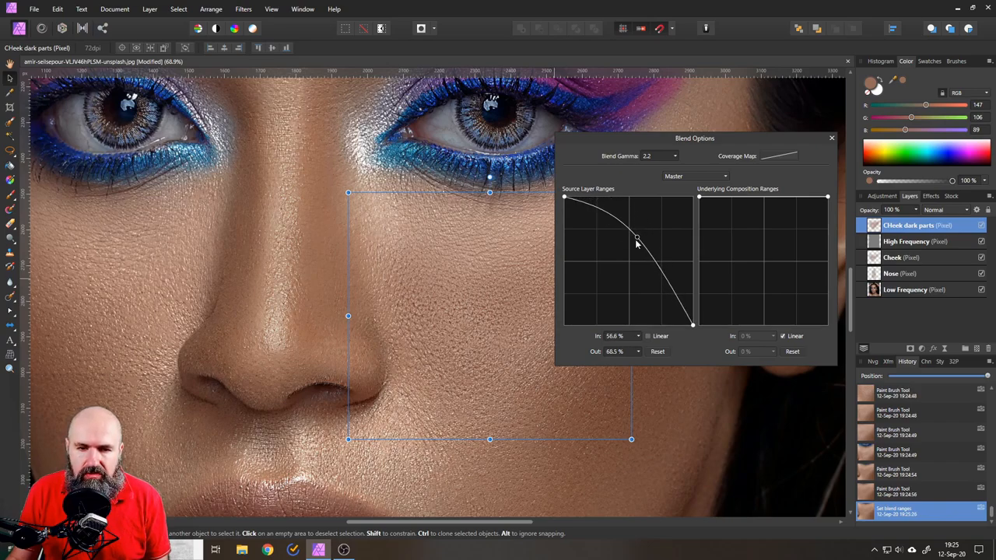
left_click_drag(637, 236, 642, 239)
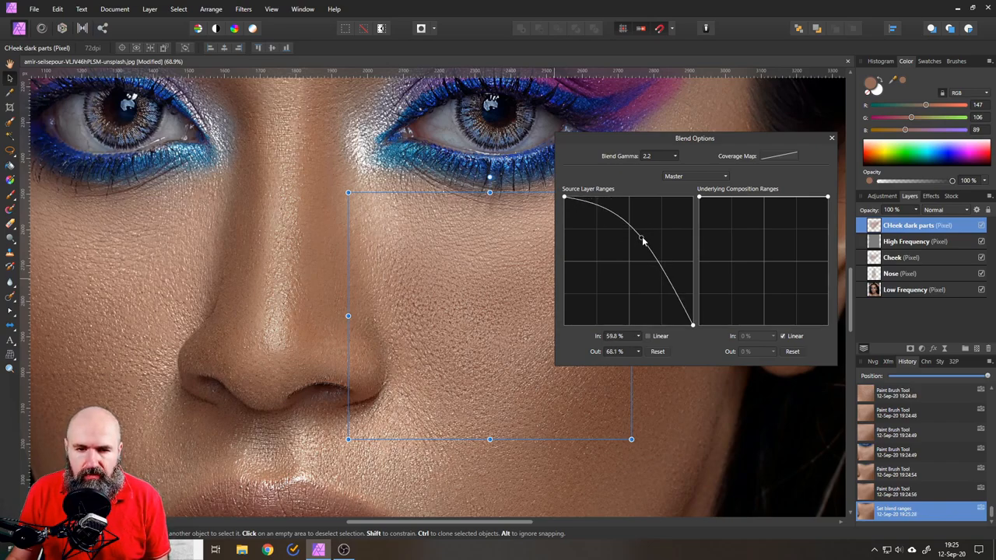
left_click_drag(642, 239, 641, 228)
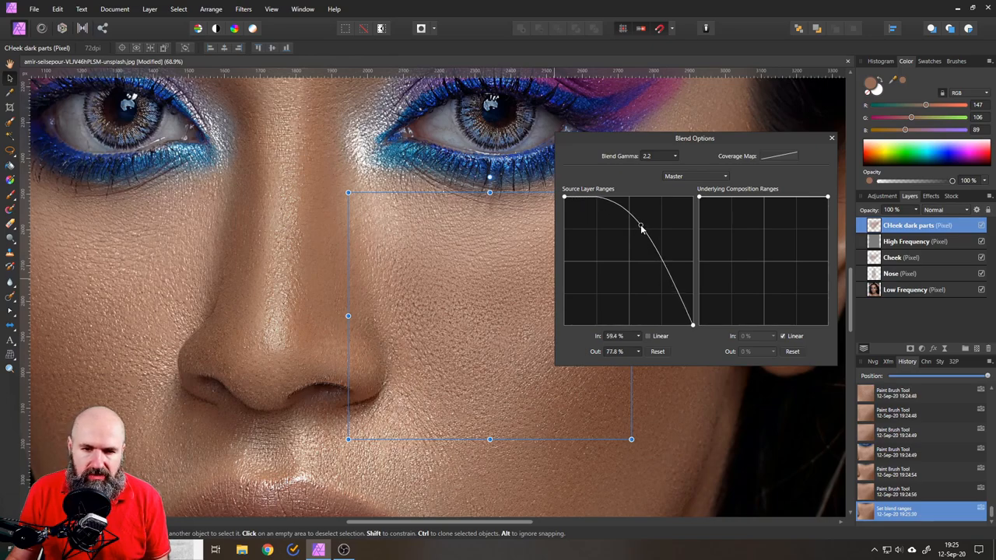
left_click_drag(641, 227, 645, 237)
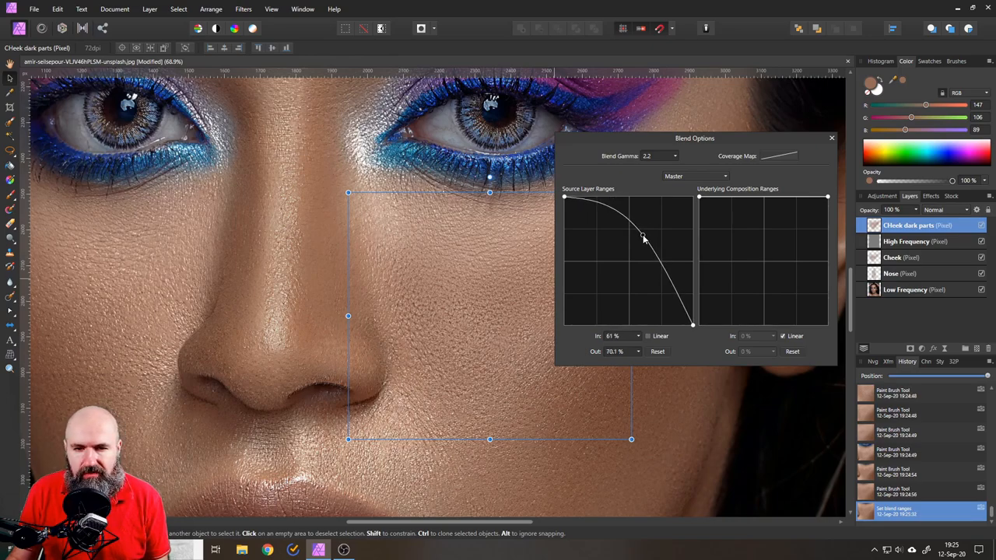
left_click(832, 137)
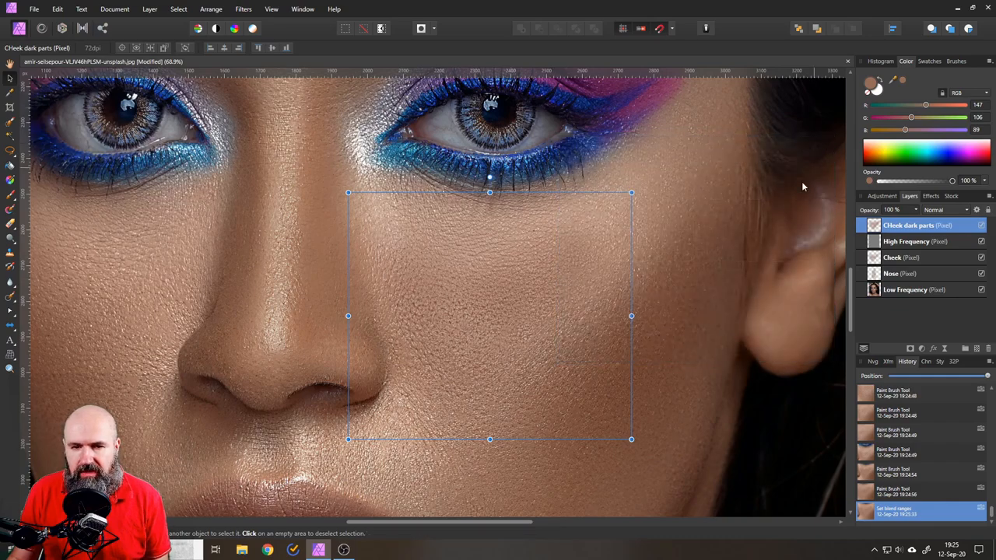
With the whole portrait in view, lower the Cheek layer's opacity to 75%
left_click(981, 226)
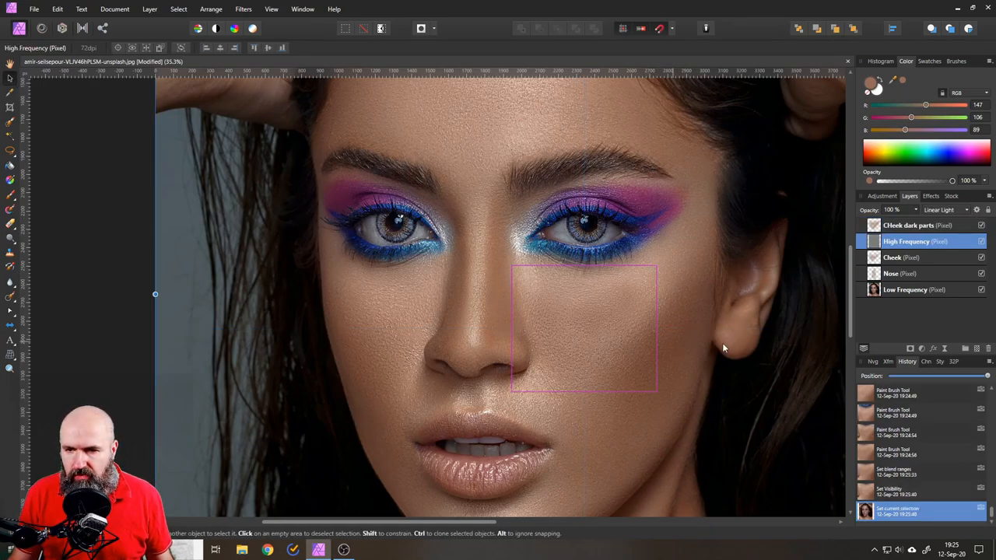
left_click(915, 257)
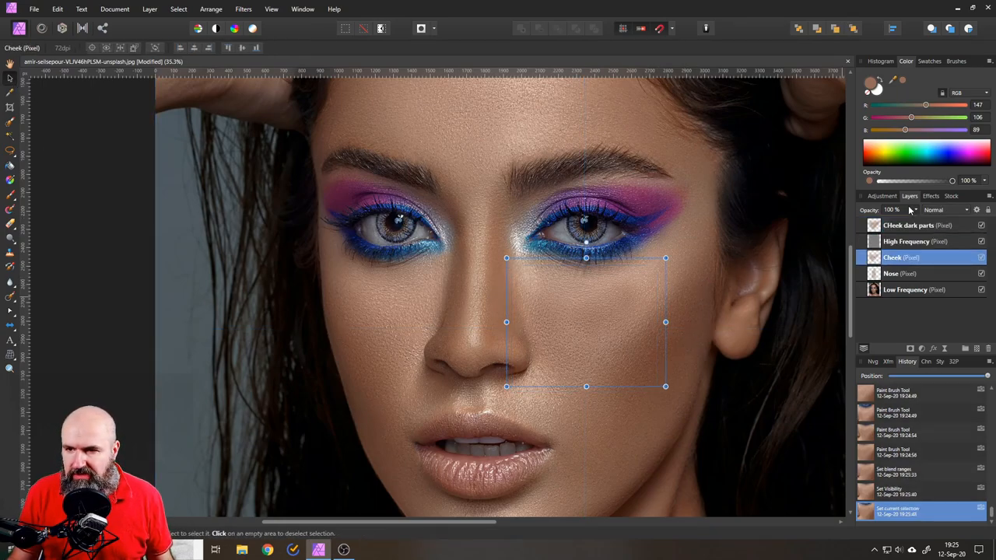
left_click_drag(926, 211, 887, 210)
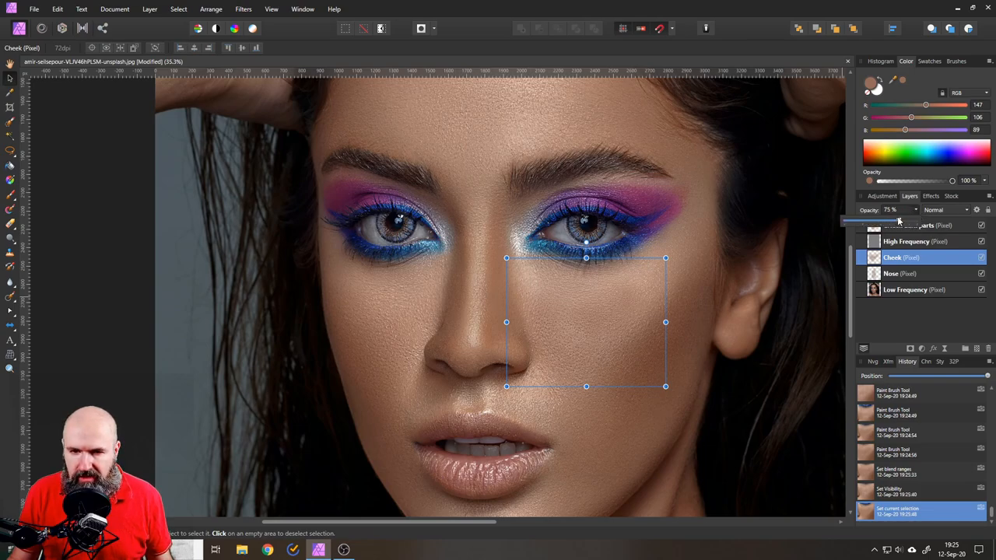
Lower the Cheek dark parts layer's opacity to about 75% and keep it selected
left_click(919, 224)
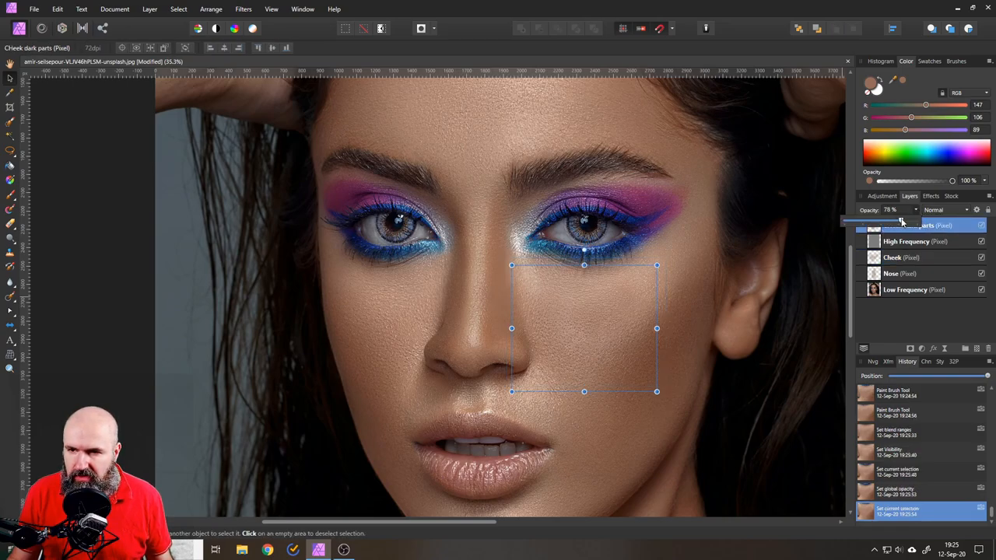
left_click_drag(903, 221, 900, 221)
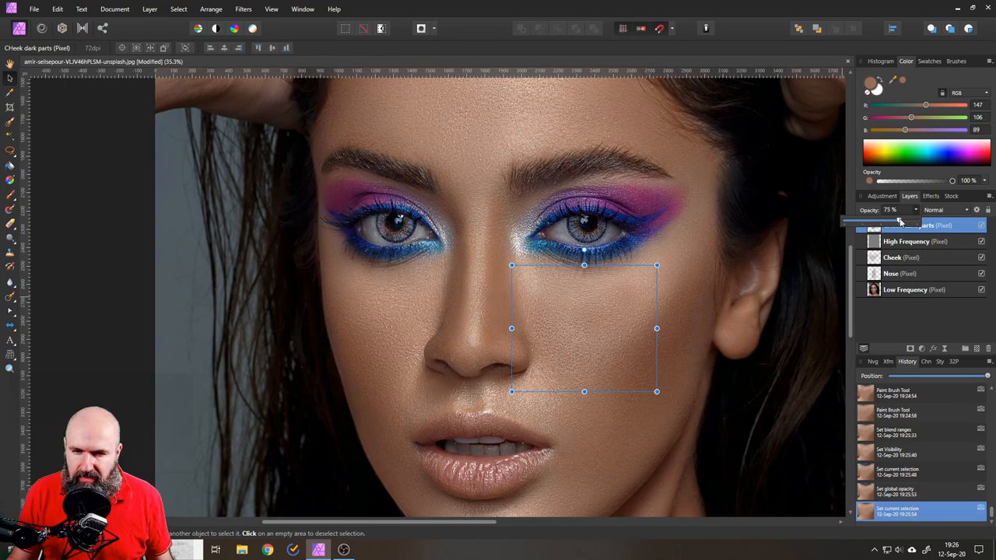
left_click(910, 224)
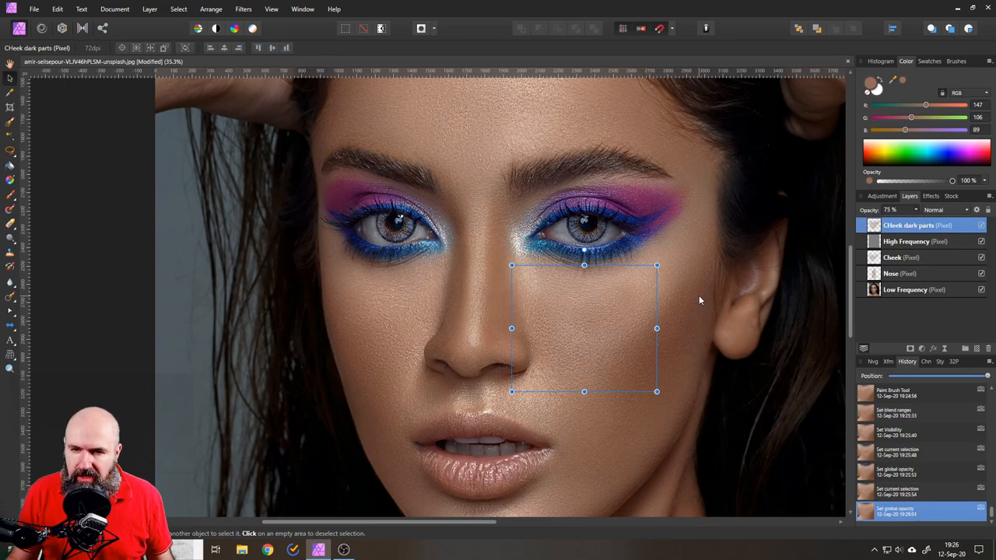
left_click(906, 241)
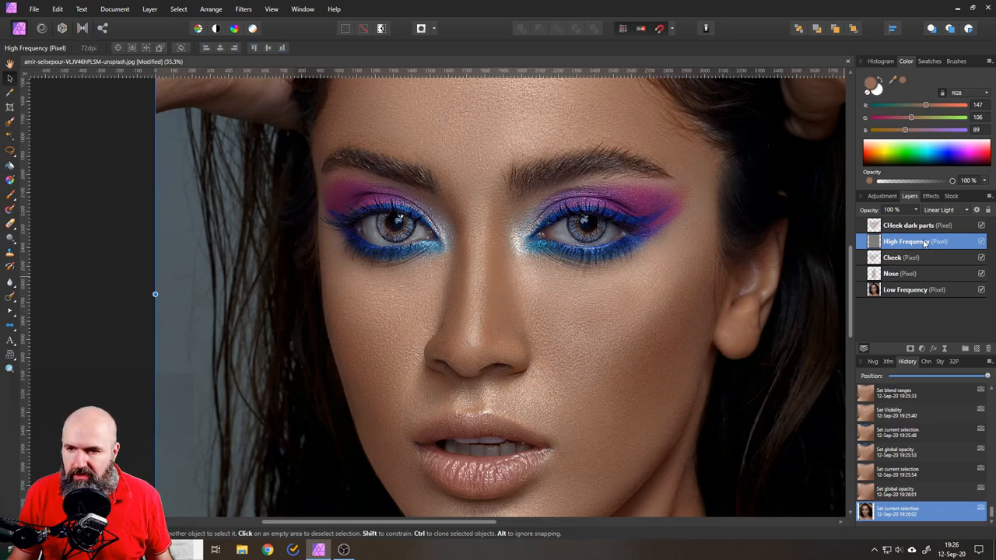
left_click(909, 224)
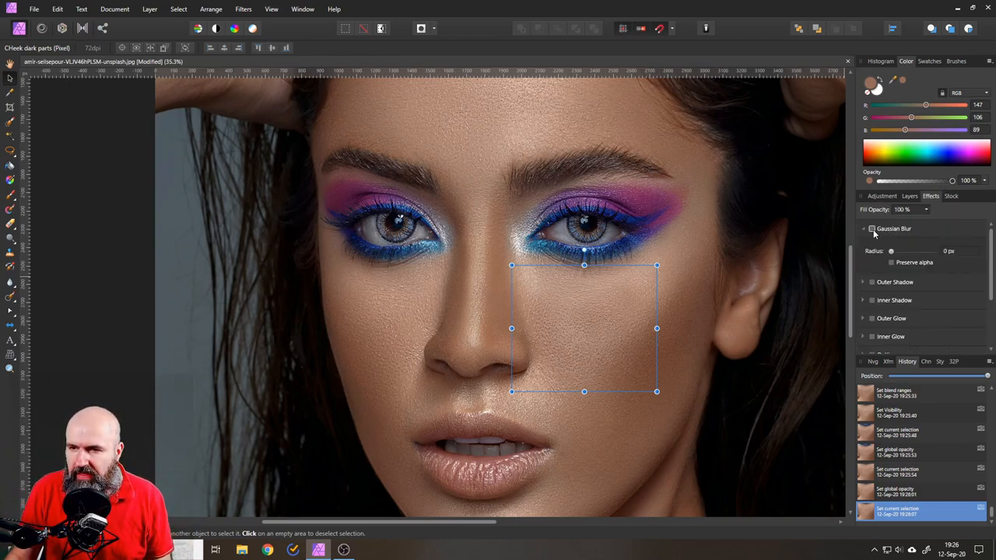
Enable Gaussian Blur on Cheek dark parts and settle its radius at about 4.5 px, then deselect the layers
left_click_drag(891, 250, 899, 251)
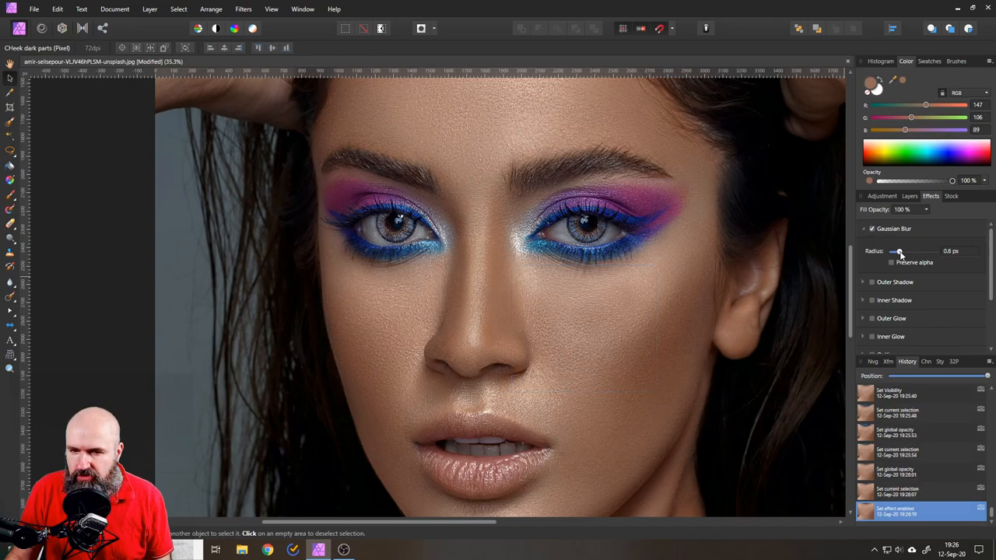
left_click_drag(900, 251, 891, 251)
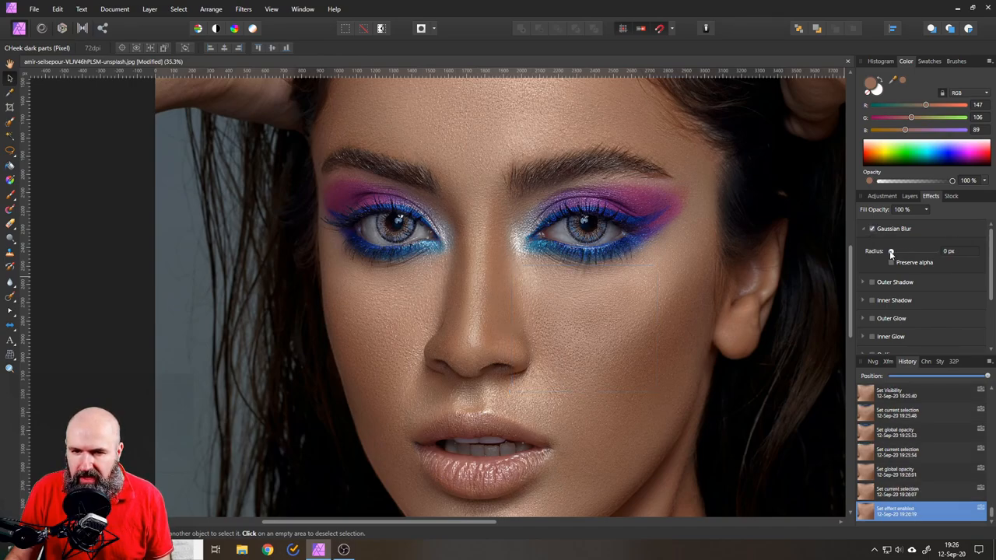
left_click_drag(892, 251, 906, 251)
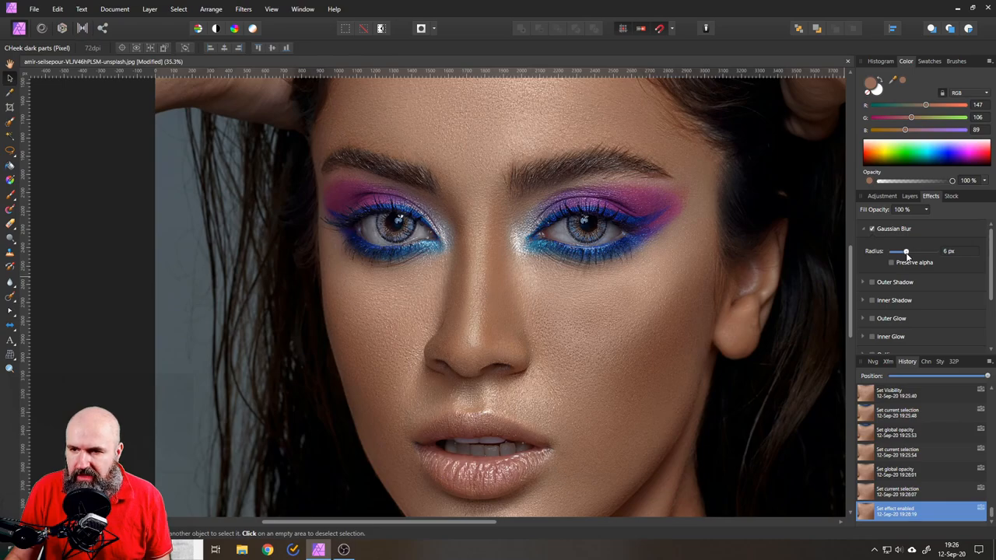
left_click_drag(906, 250, 903, 251)
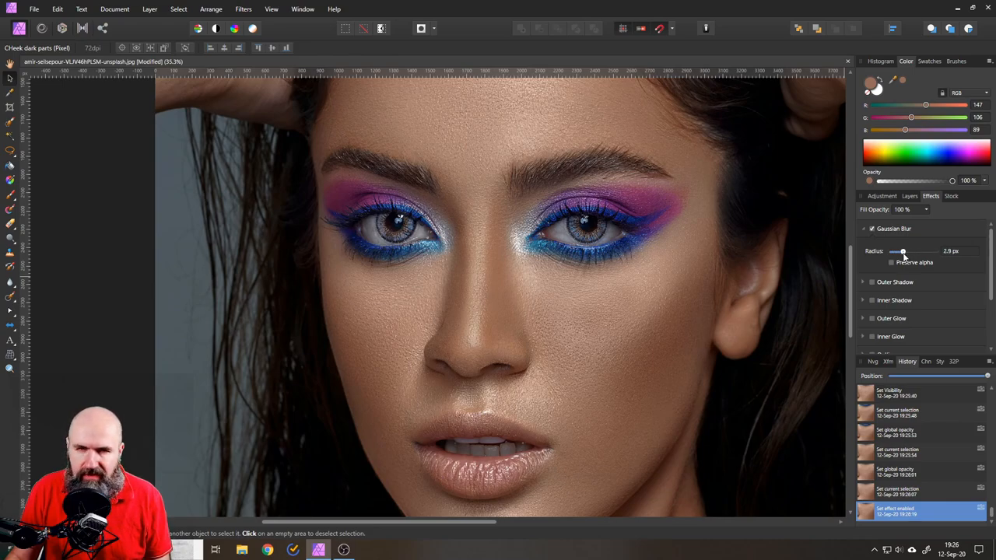
left_click_drag(903, 251, 906, 251)
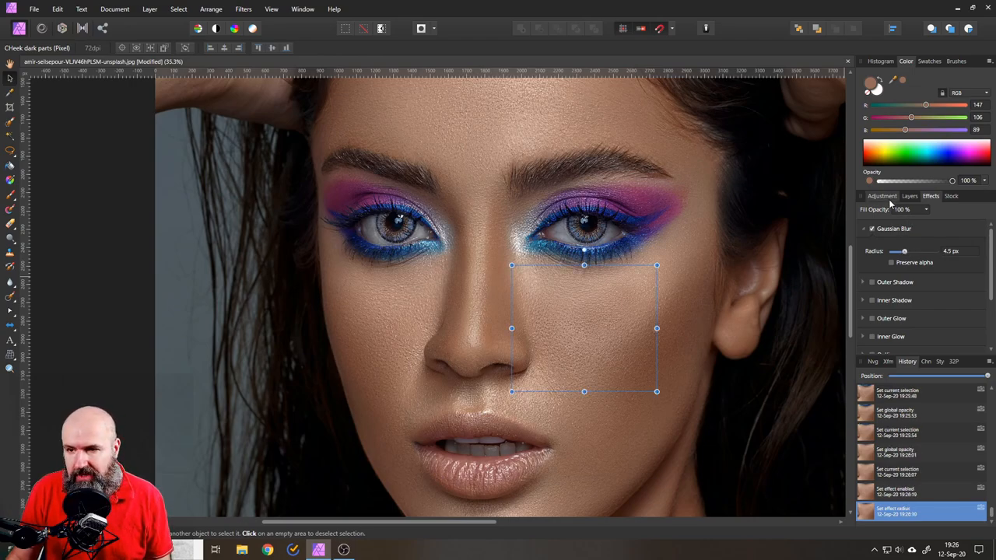
left_click(909, 196)
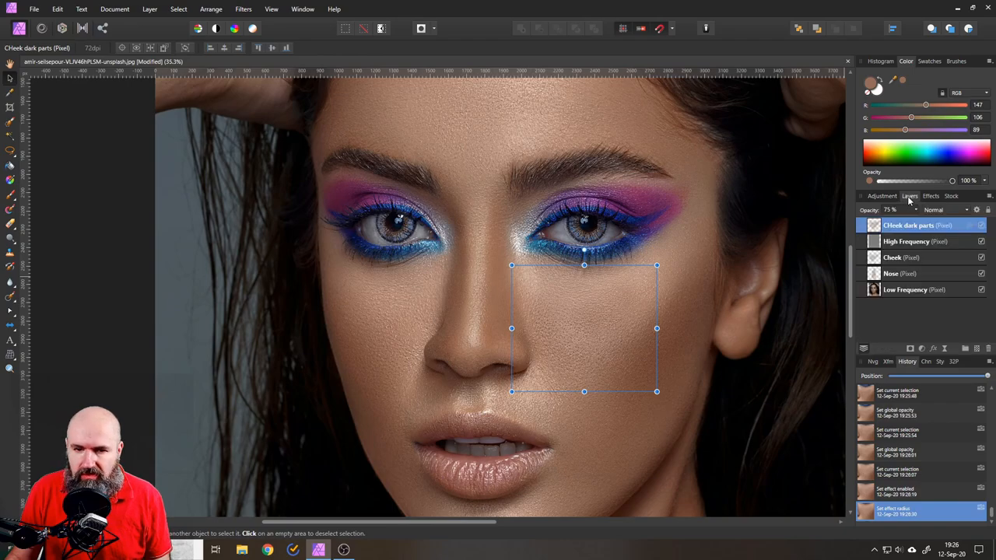
left_click(607, 386)
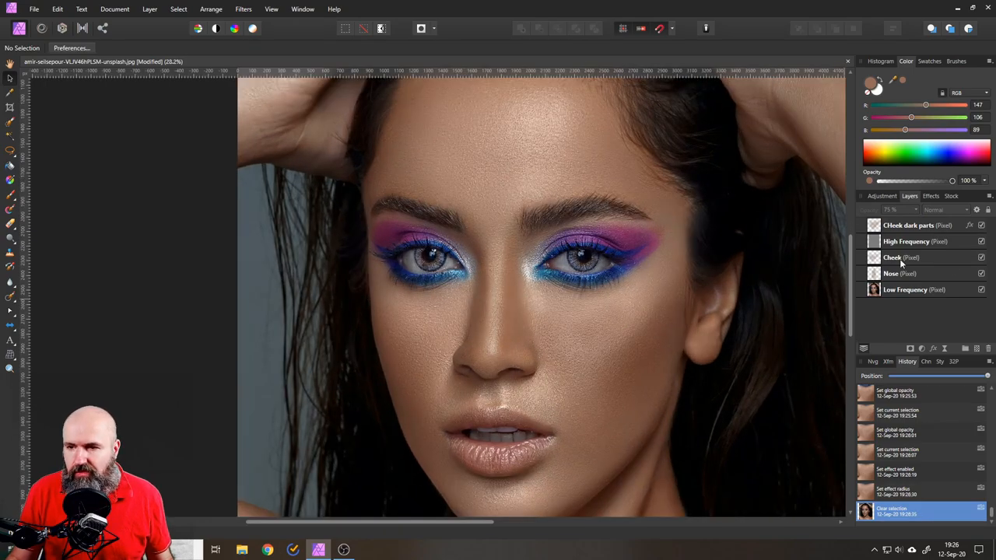
left_click(917, 224)
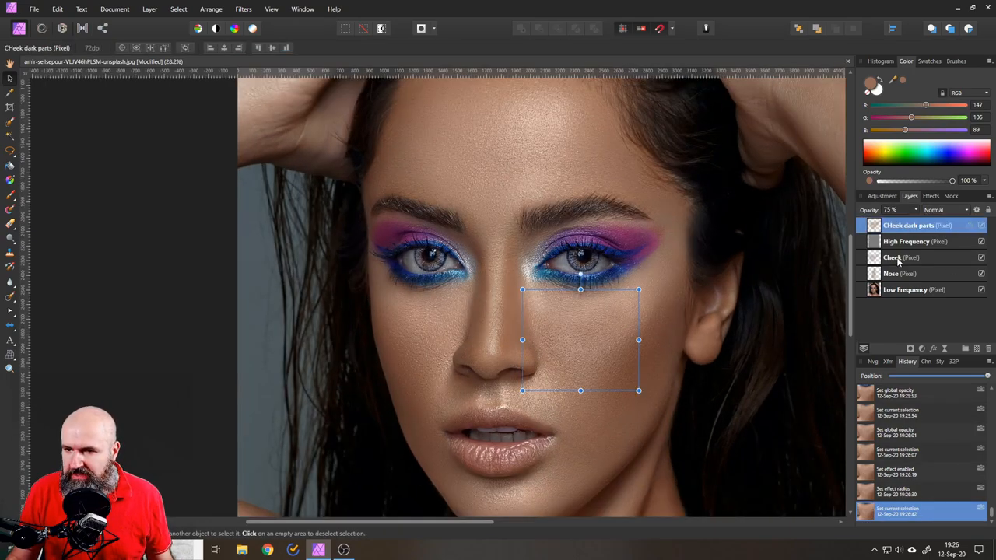